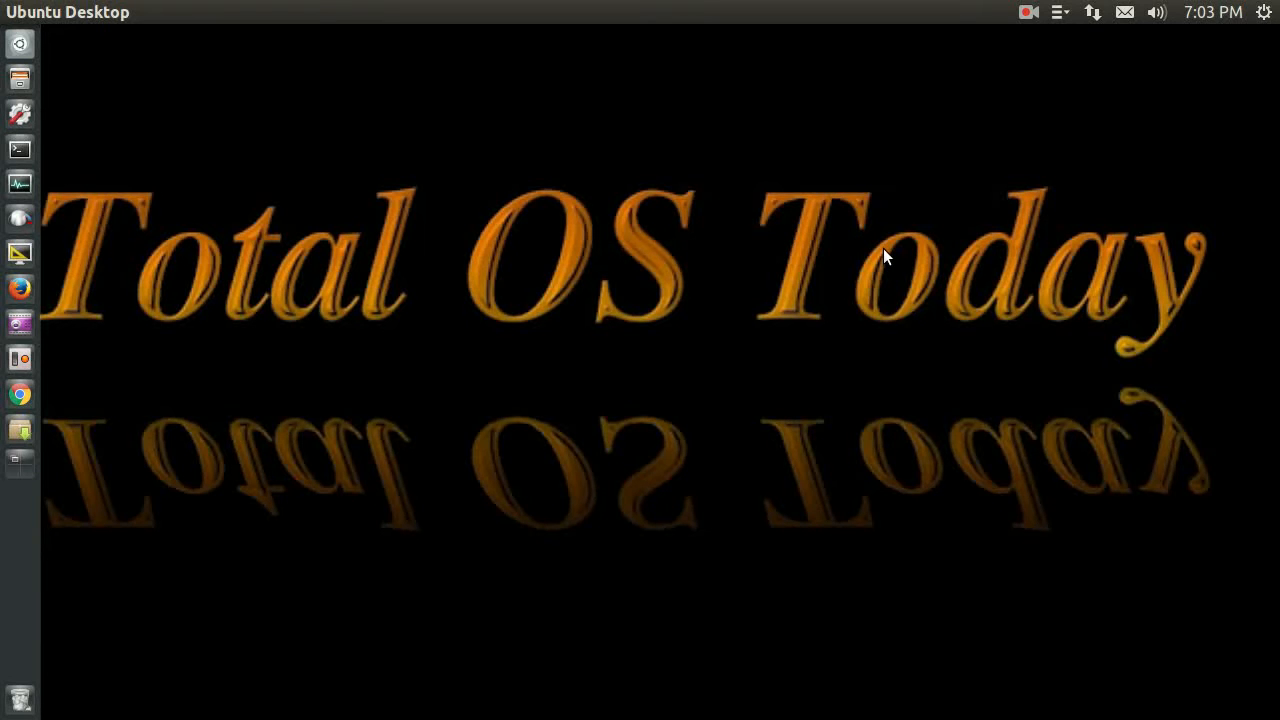
mouse_move(1052, 43)
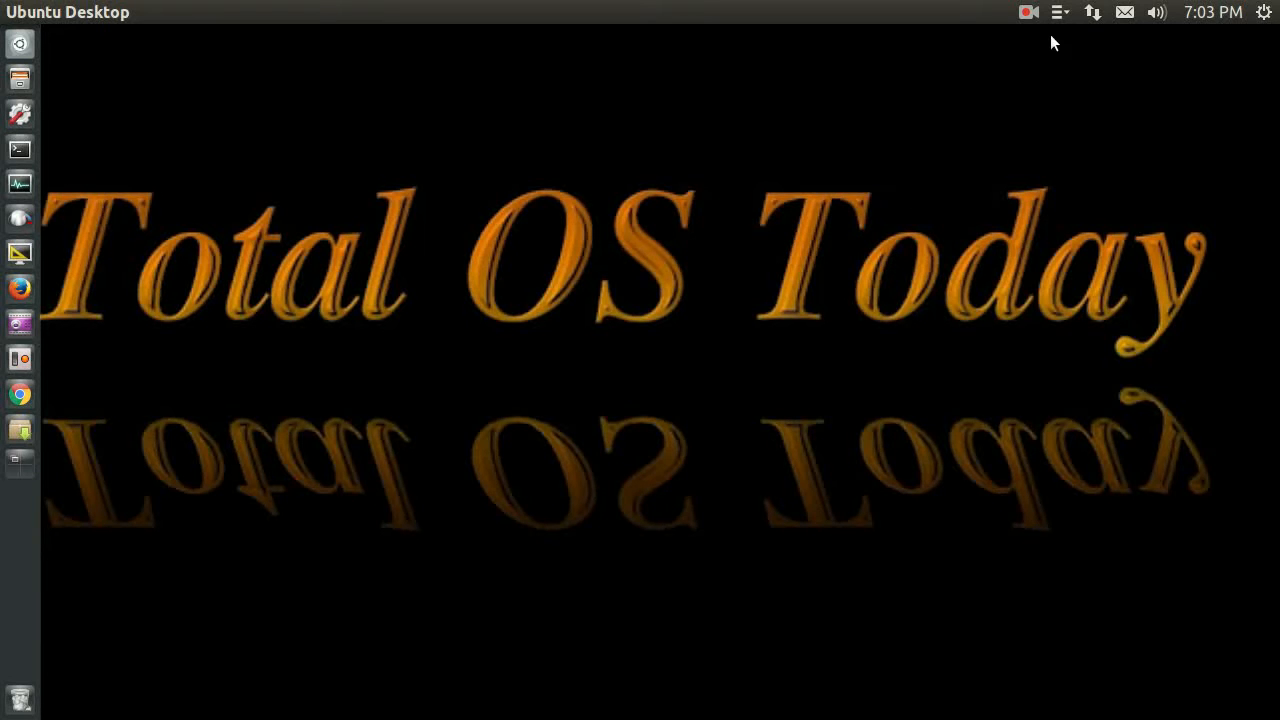
Step: Show the installed applications menu from the top-panel ClassicMenu indicator
left_click(1058, 12)
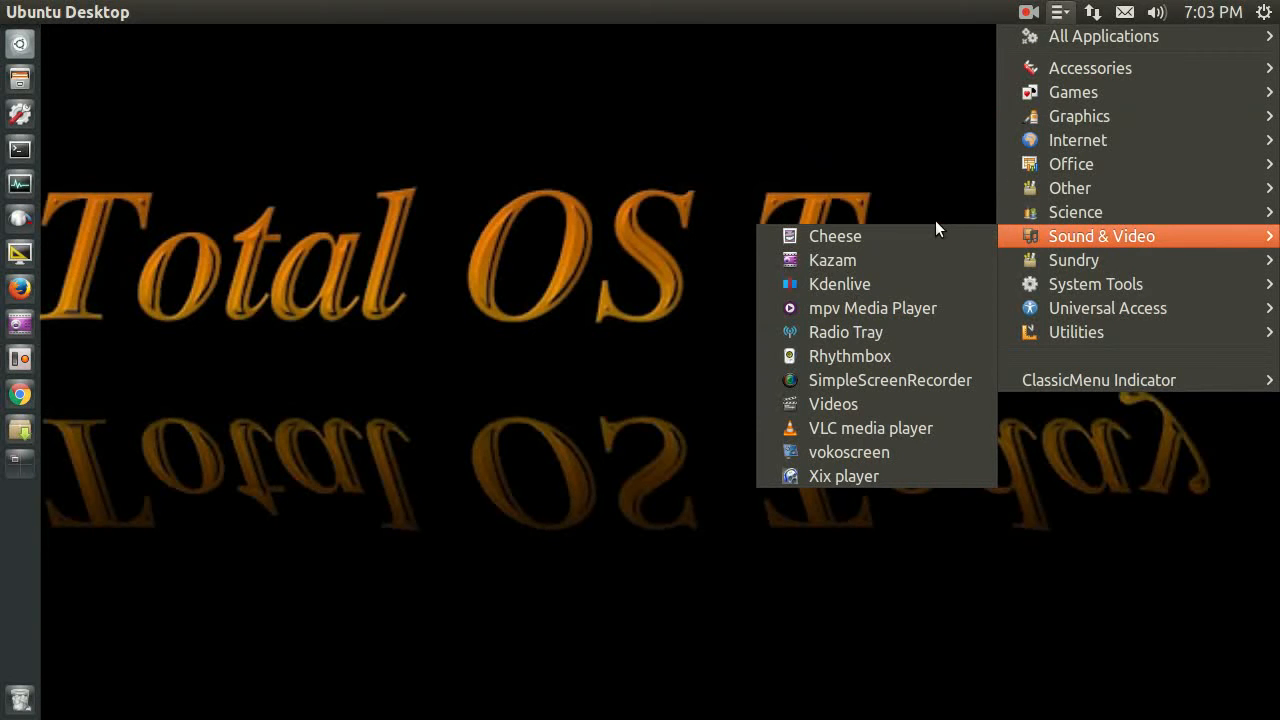
mouse_move(875, 260)
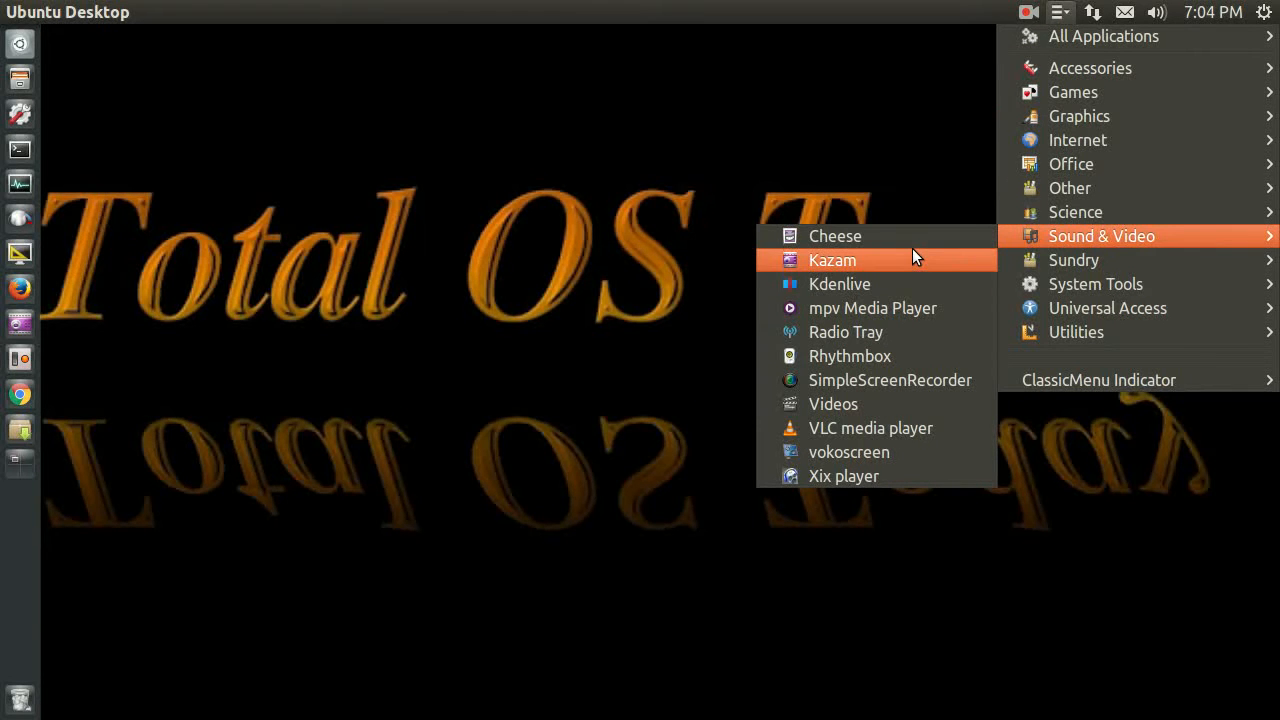
mouse_move(892, 308)
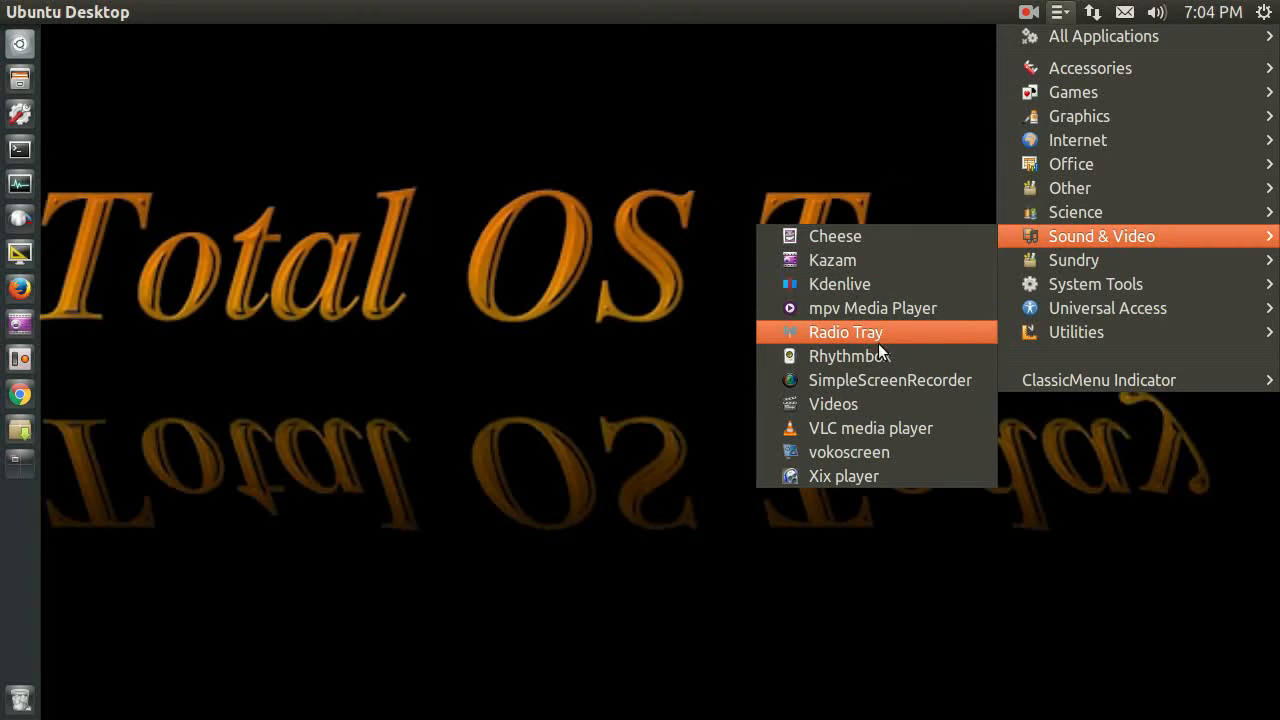
mouse_move(875, 356)
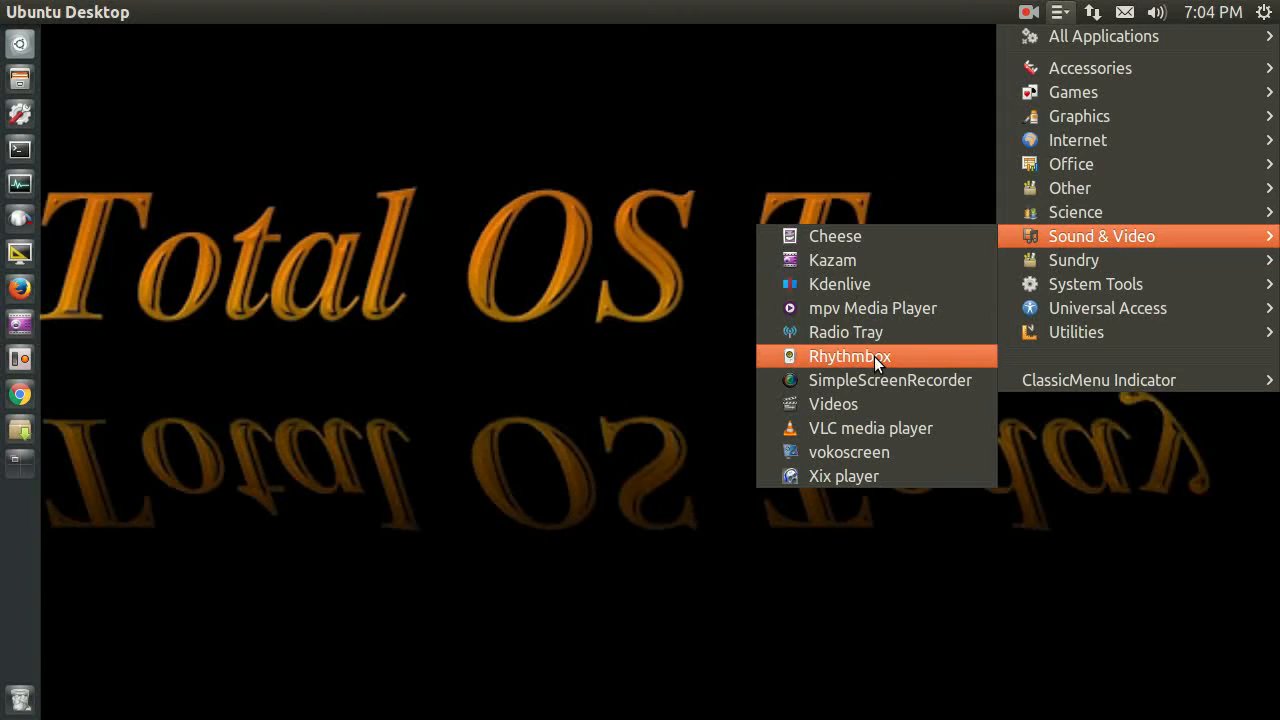
mouse_move(860, 476)
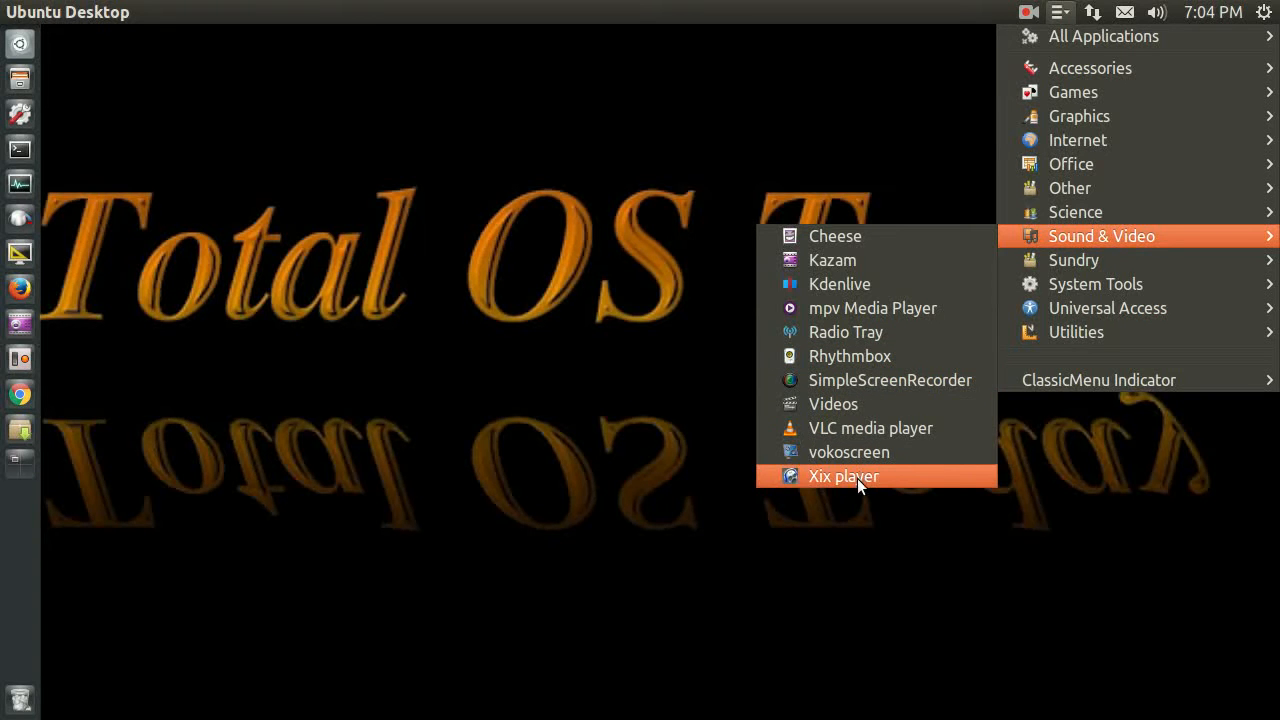
mouse_move(845, 260)
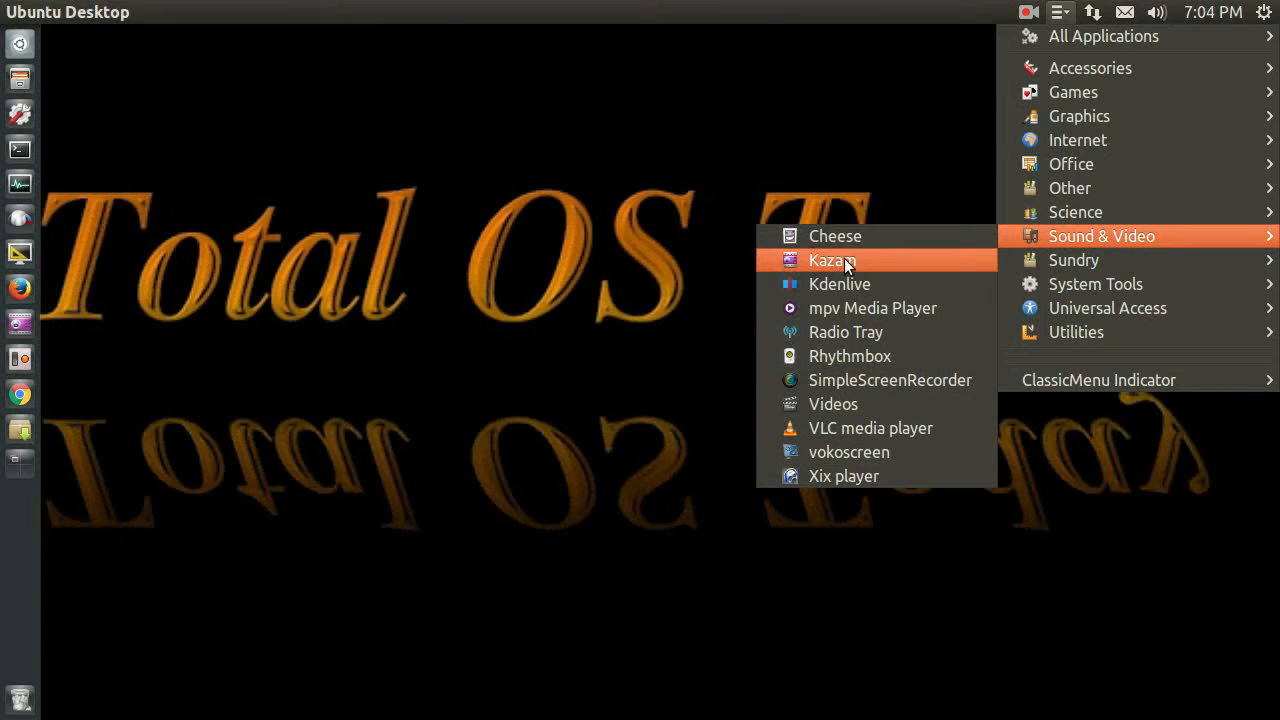
mouse_move(672, 248)
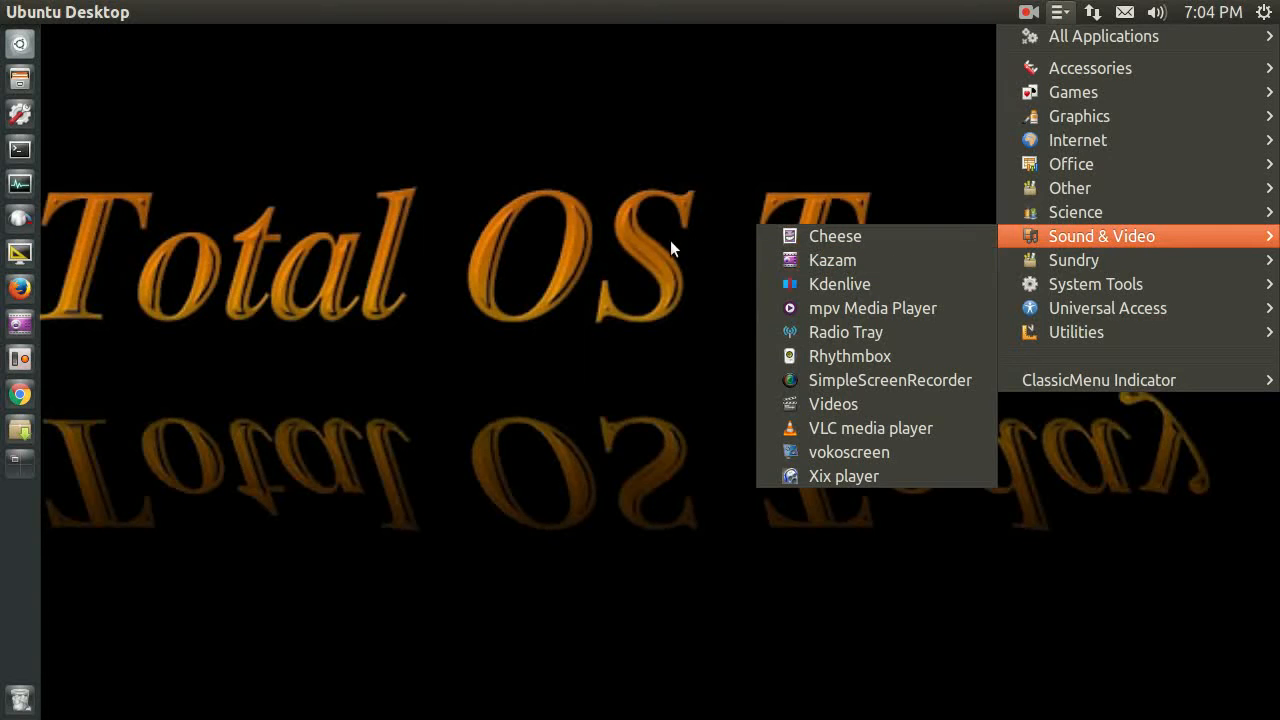
Step: Launch Synaptic with the password and filter packages for 'br'
left_click(20, 430)
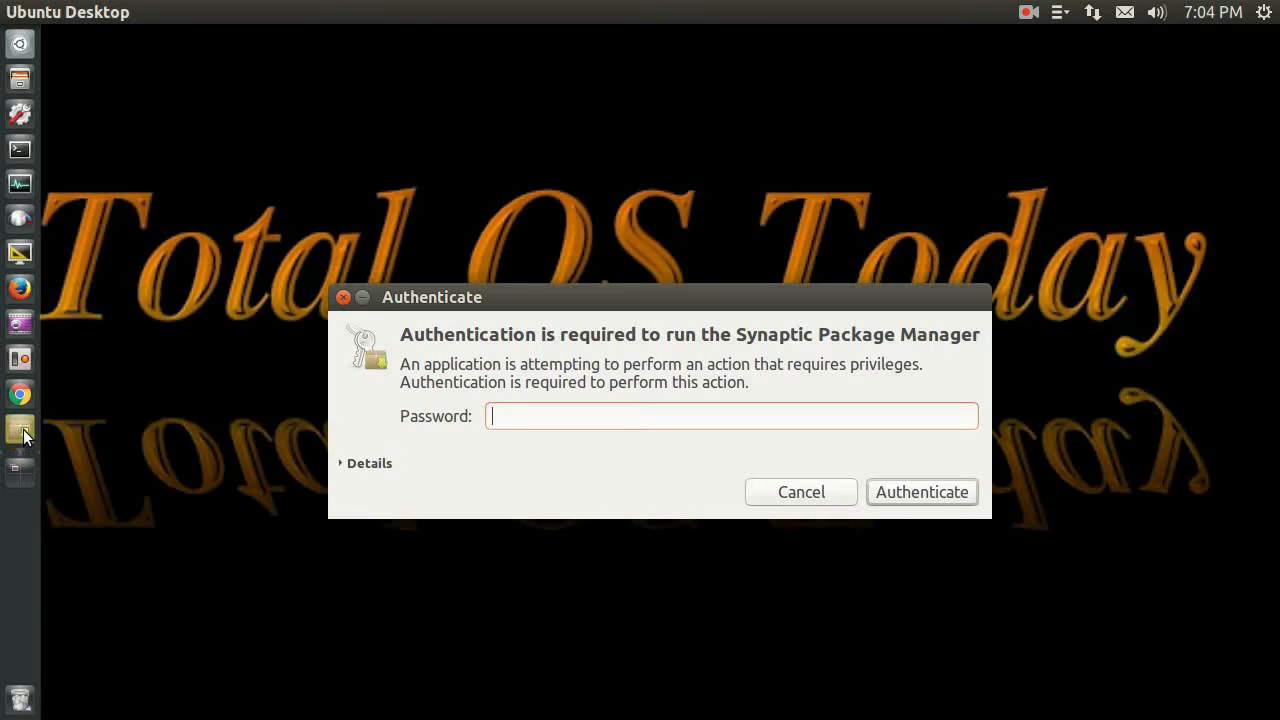
type("••")
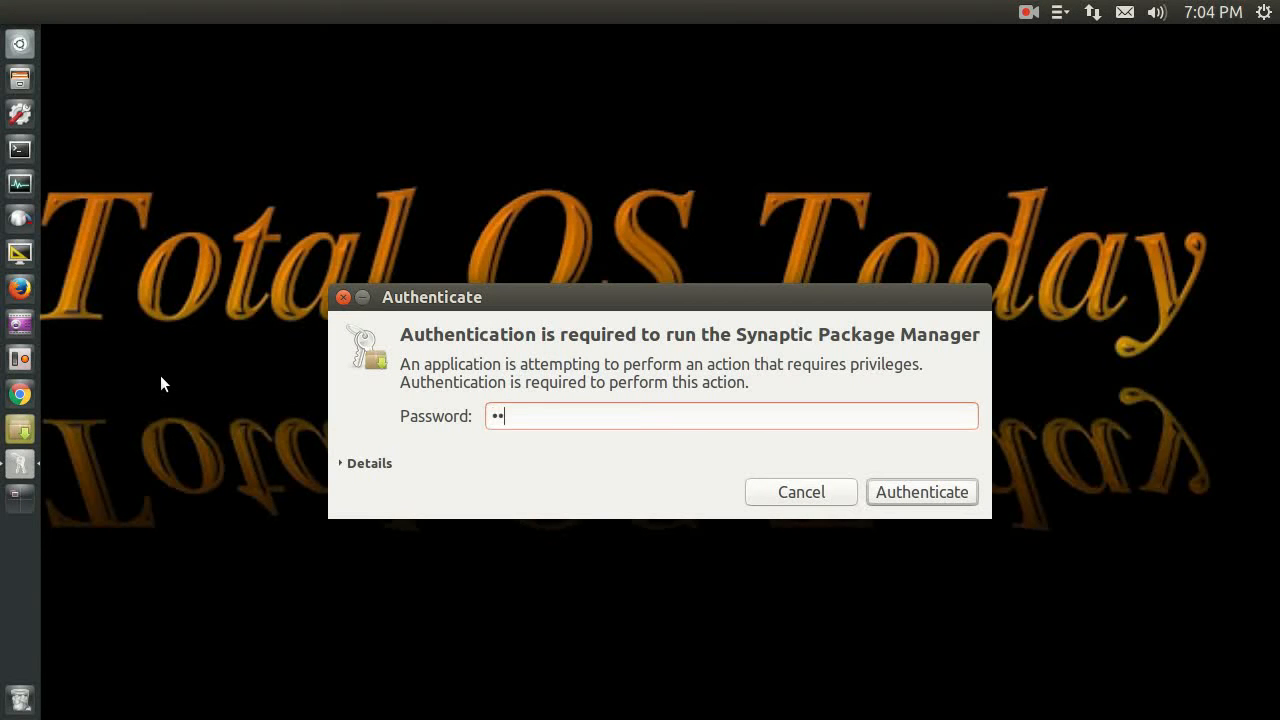
left_click(920, 491)
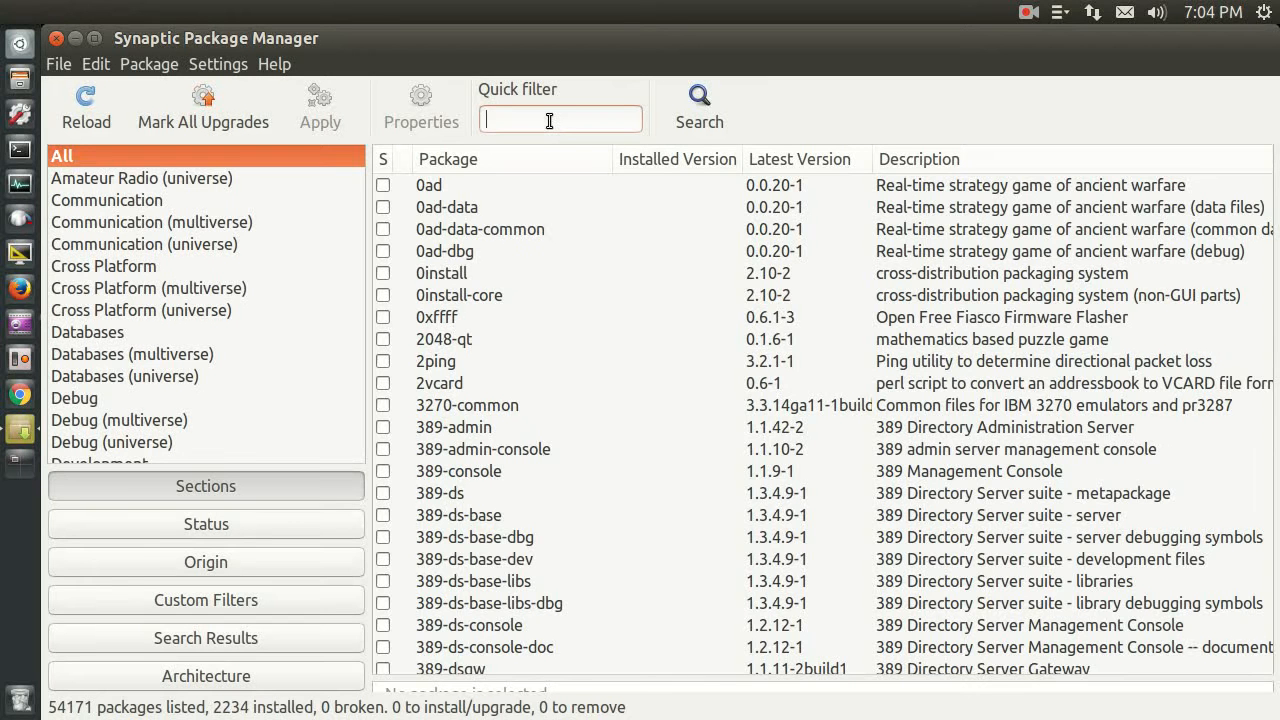
type("b")
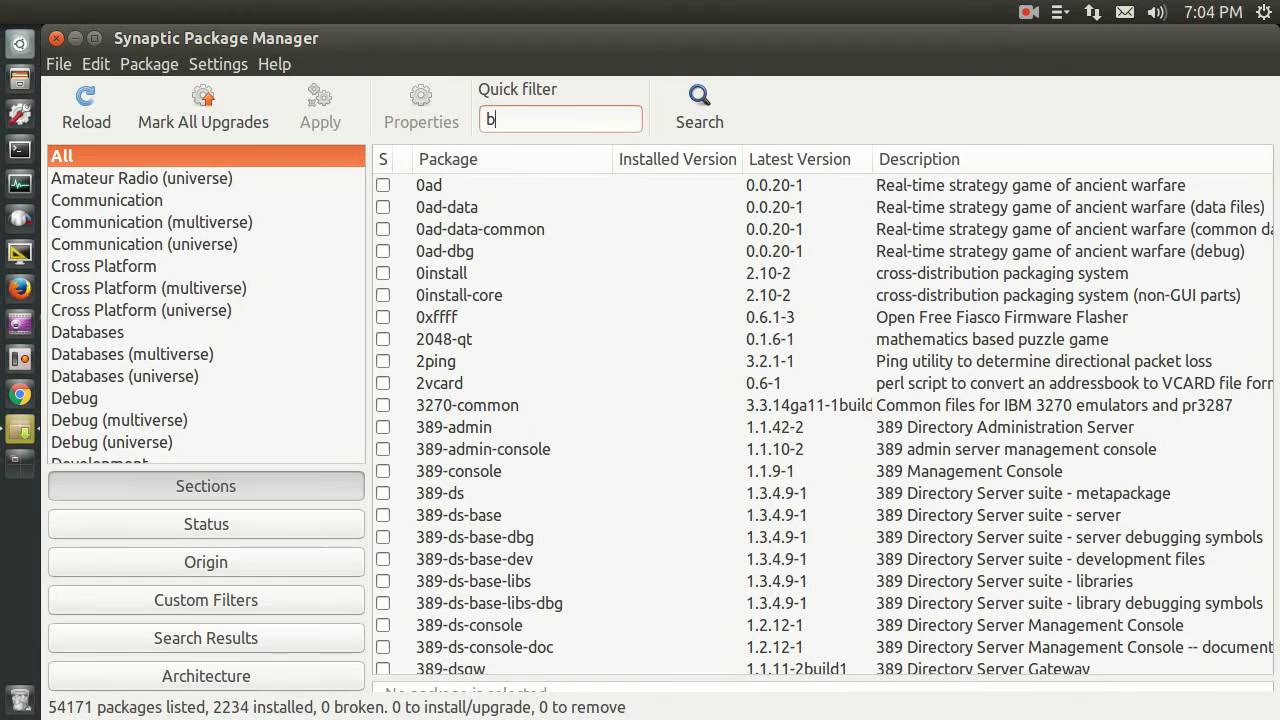
type("raser")
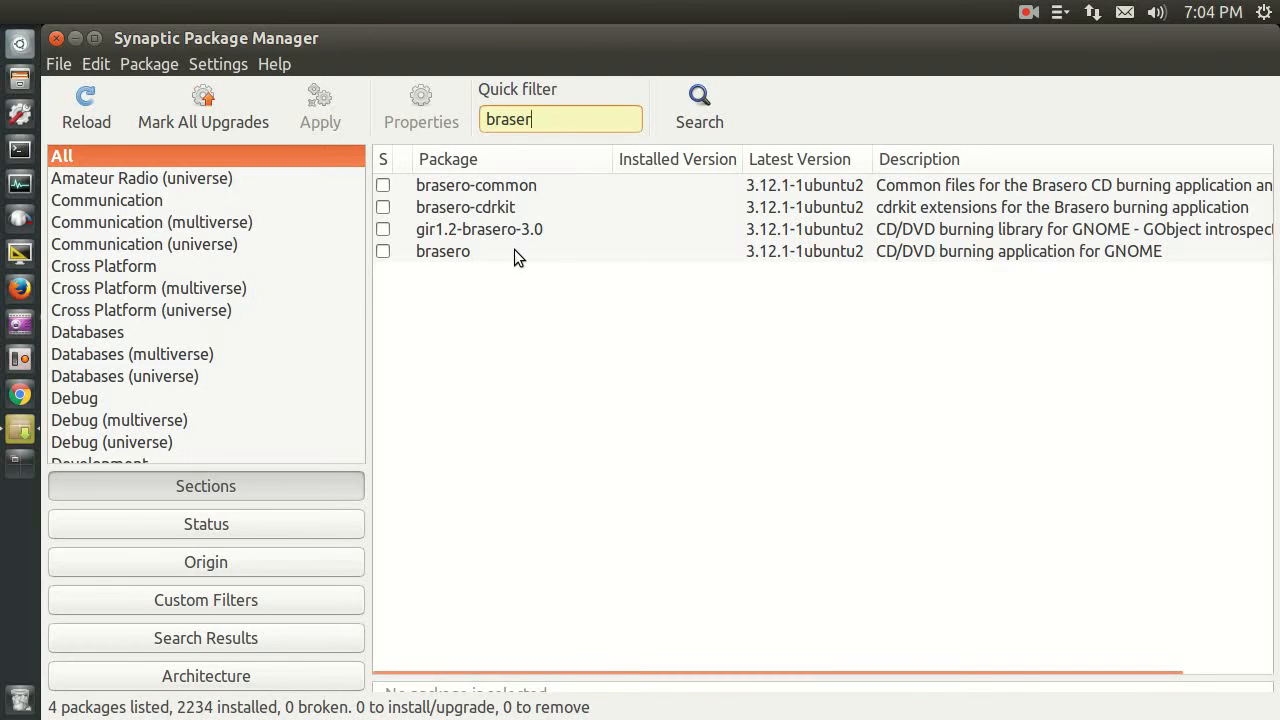
Step: Mark brasero with its required dependencies for installation and apply the changes
right_click(442, 251)
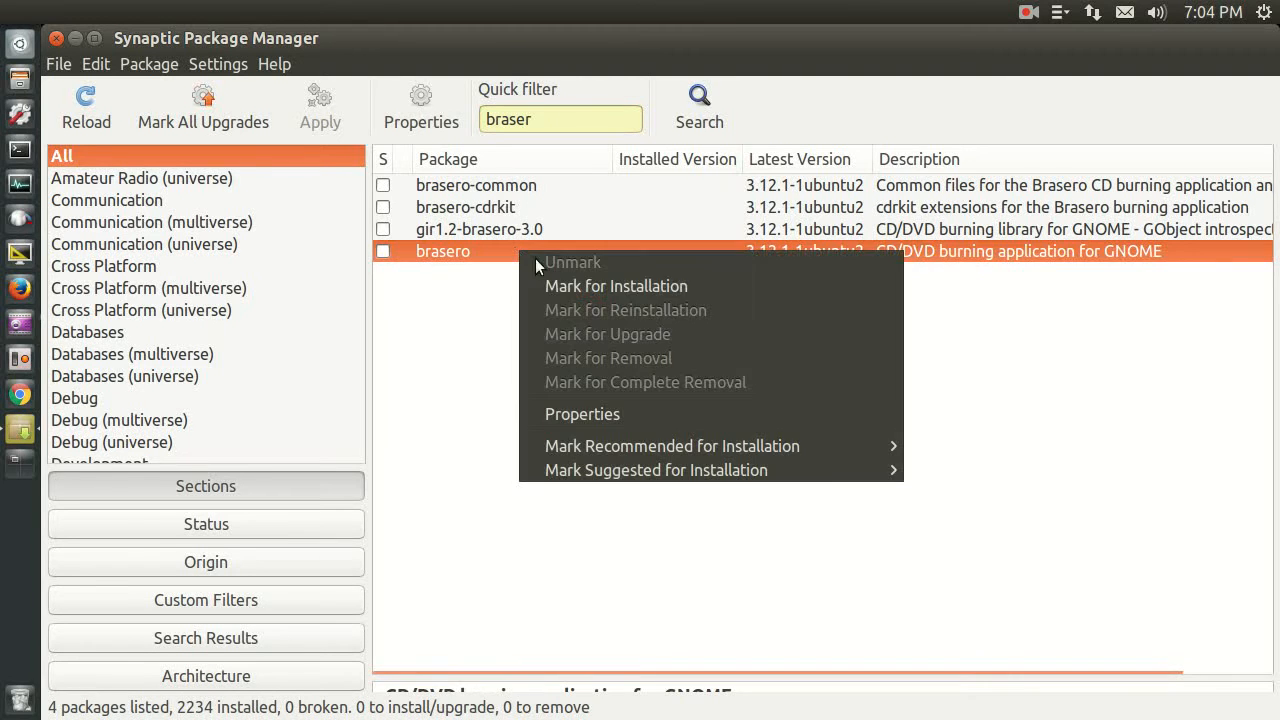
left_click(616, 286)
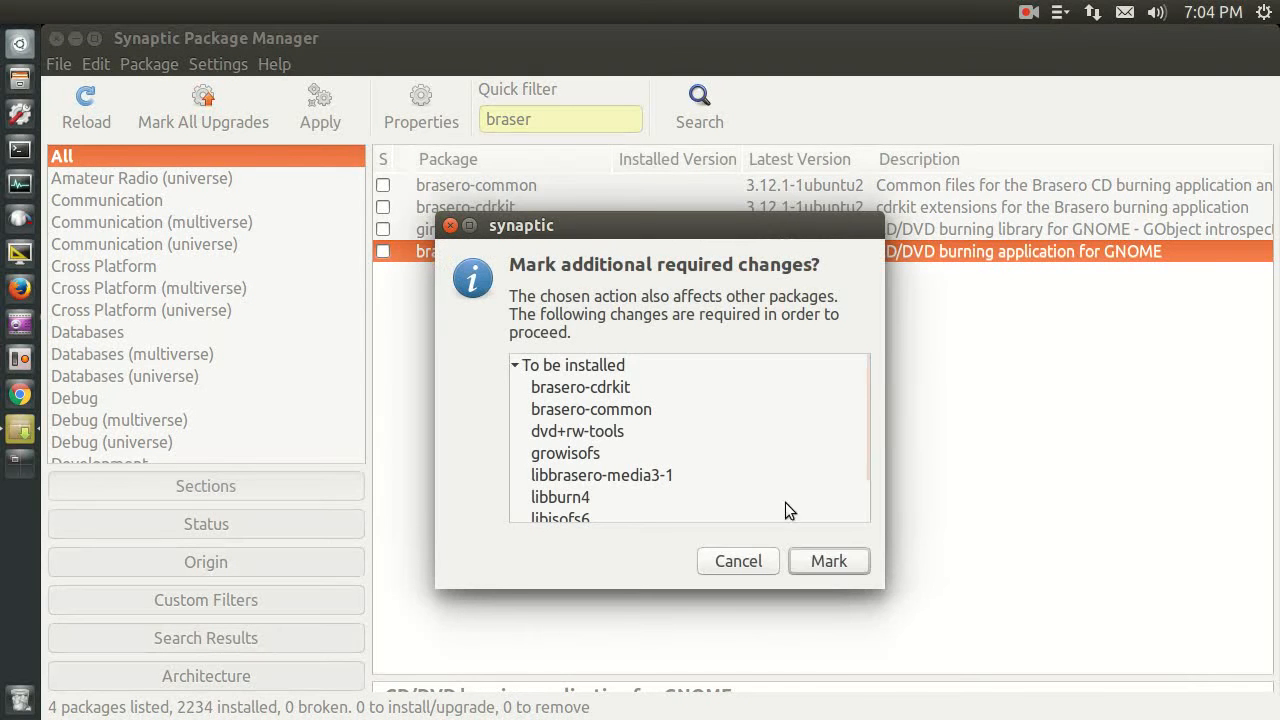
left_click(828, 560)
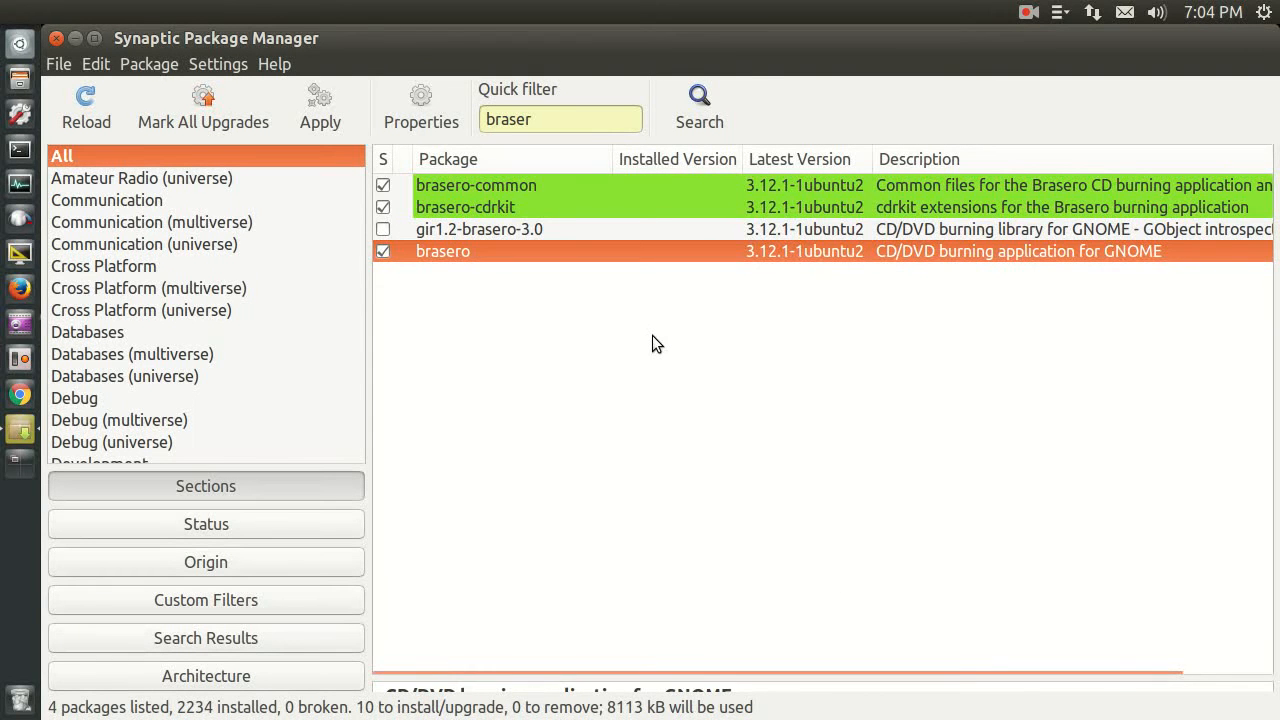
mouse_move(646, 338)
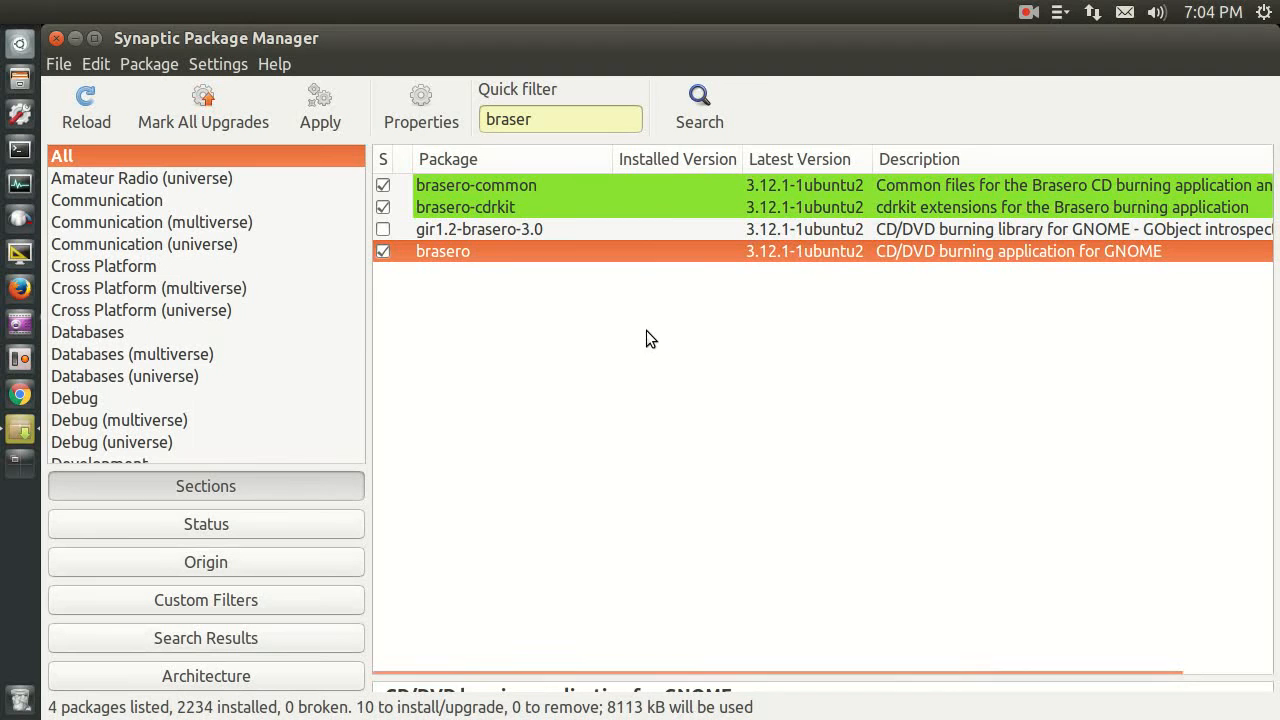
mouse_move(320, 107)
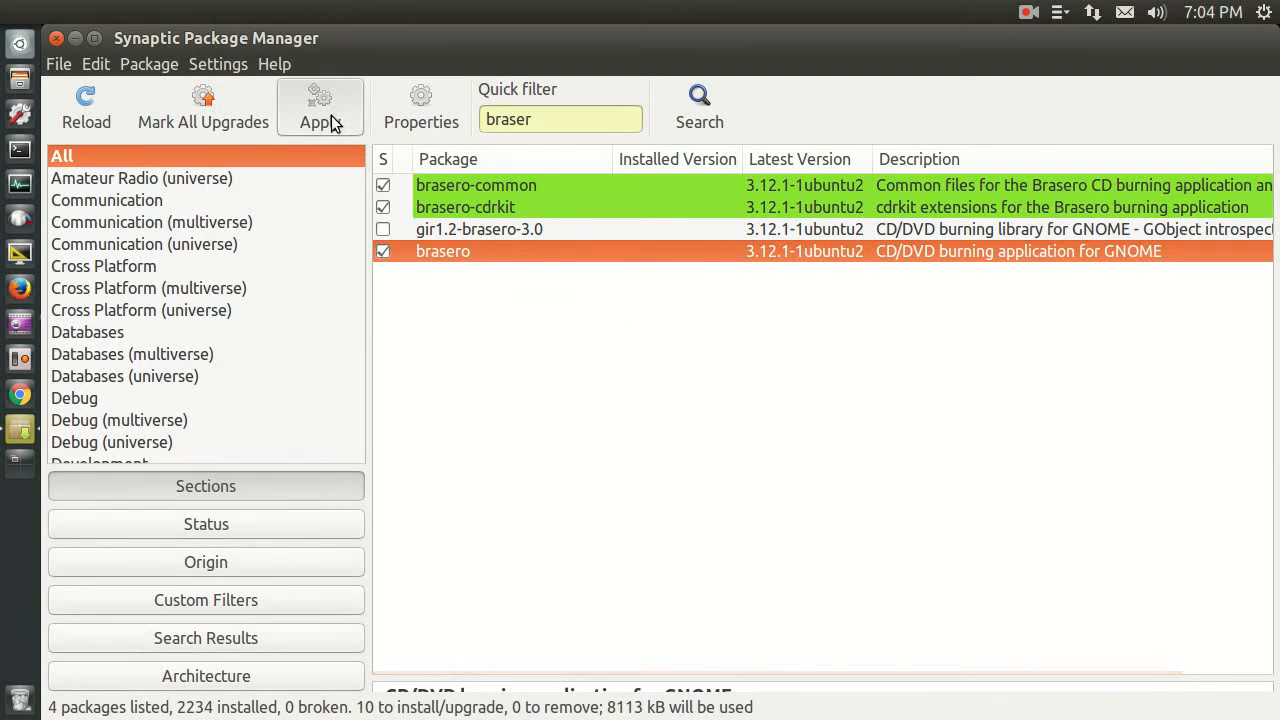
left_click(319, 107)
type("bra")
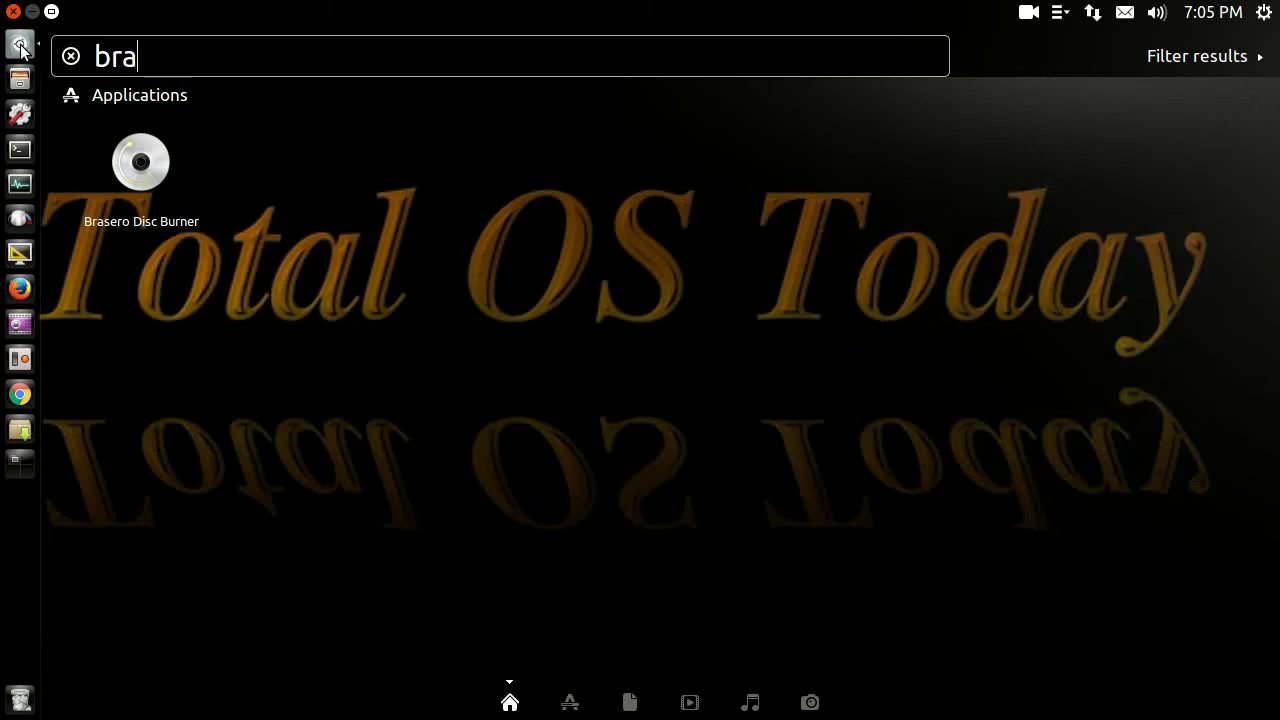
mouse_move(150, 170)
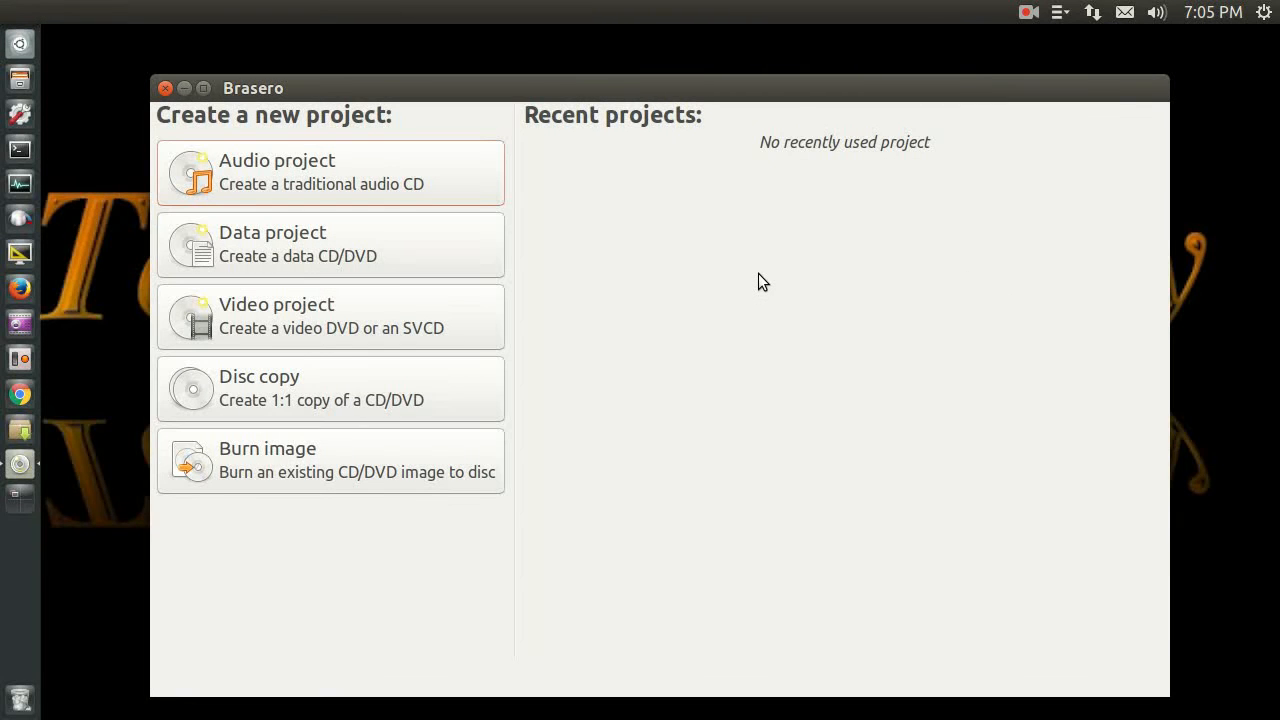
mouse_move(349, 412)
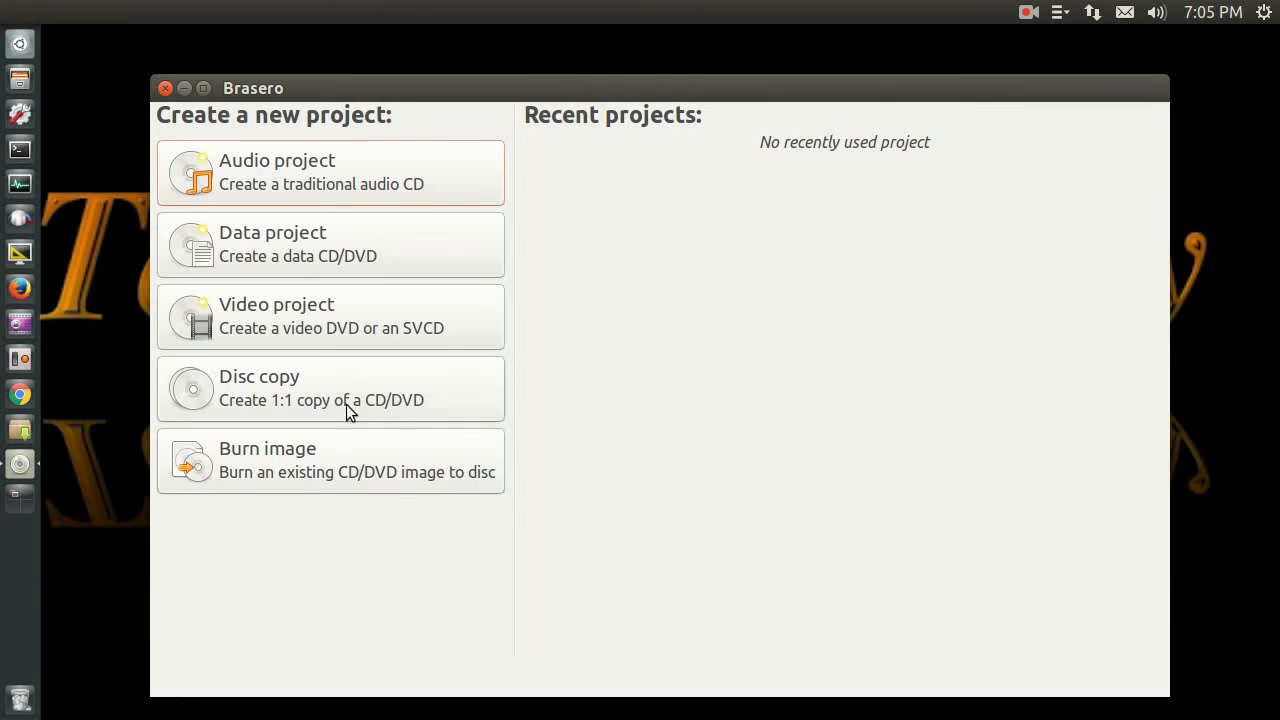
mouse_move(331, 187)
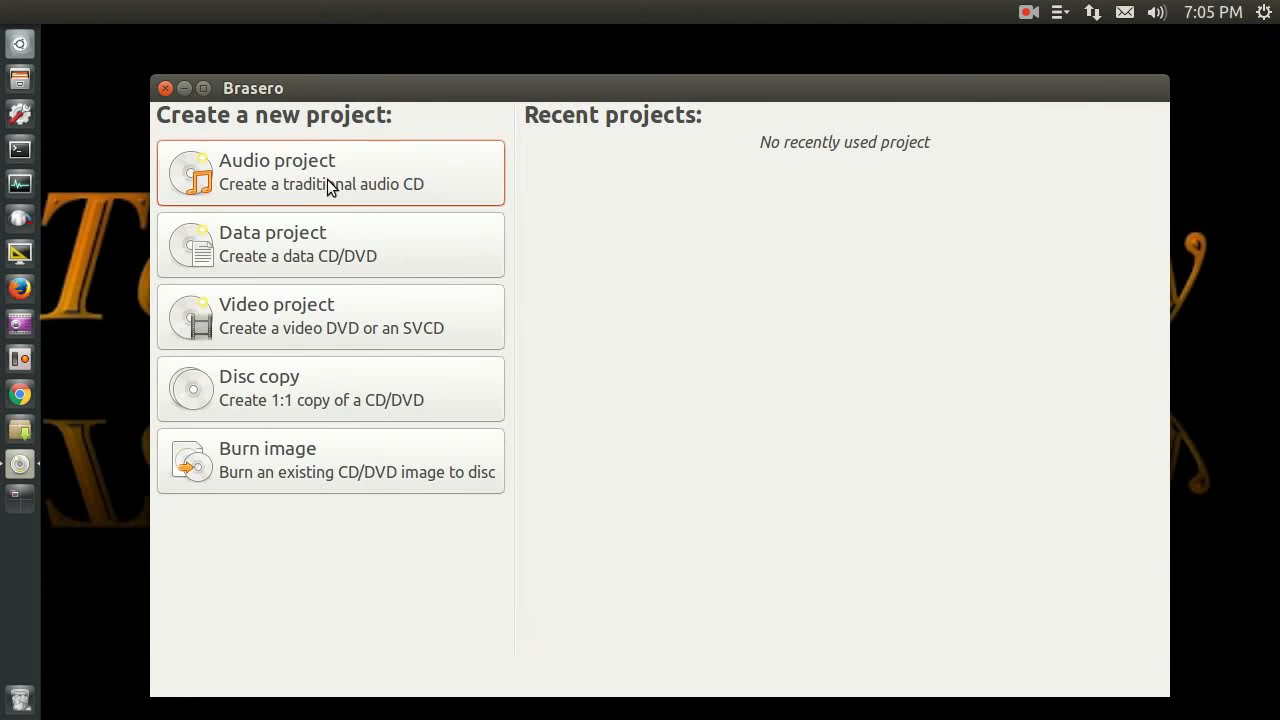
Step: Start a new audio CD project and add all ten album tracks to it
left_click(330, 172)
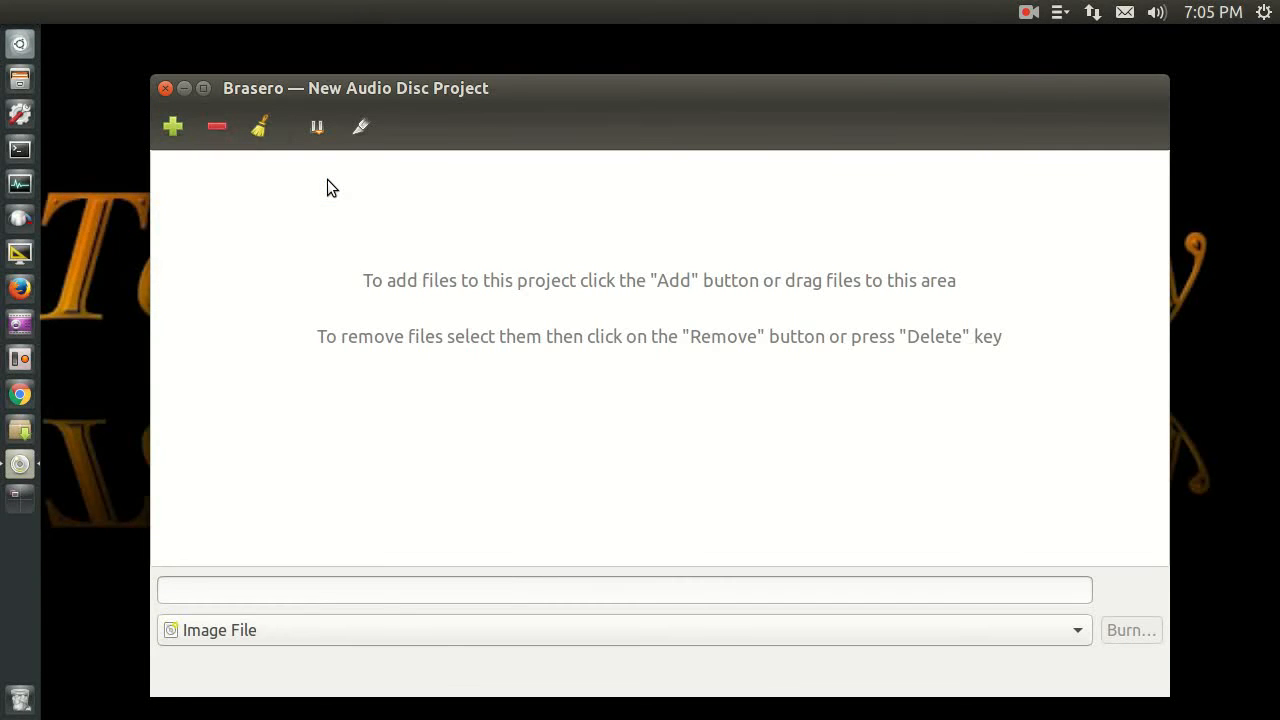
mouse_move(248, 147)
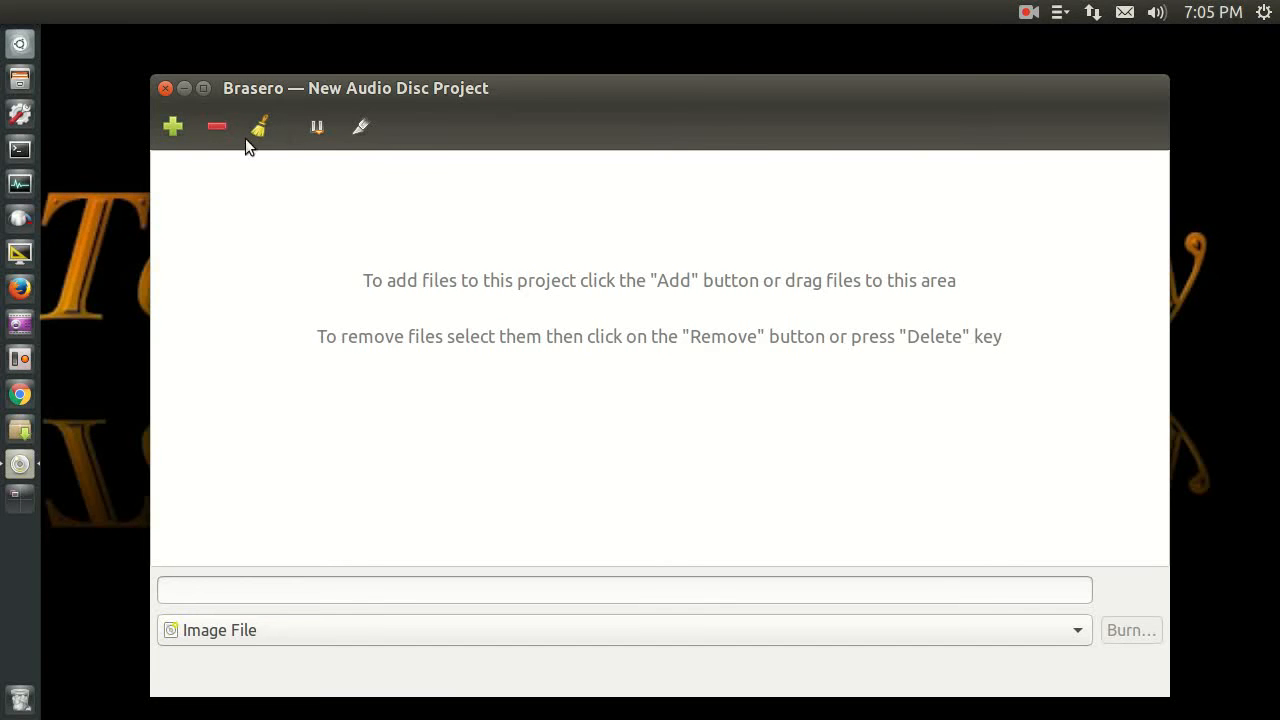
mouse_move(173, 127)
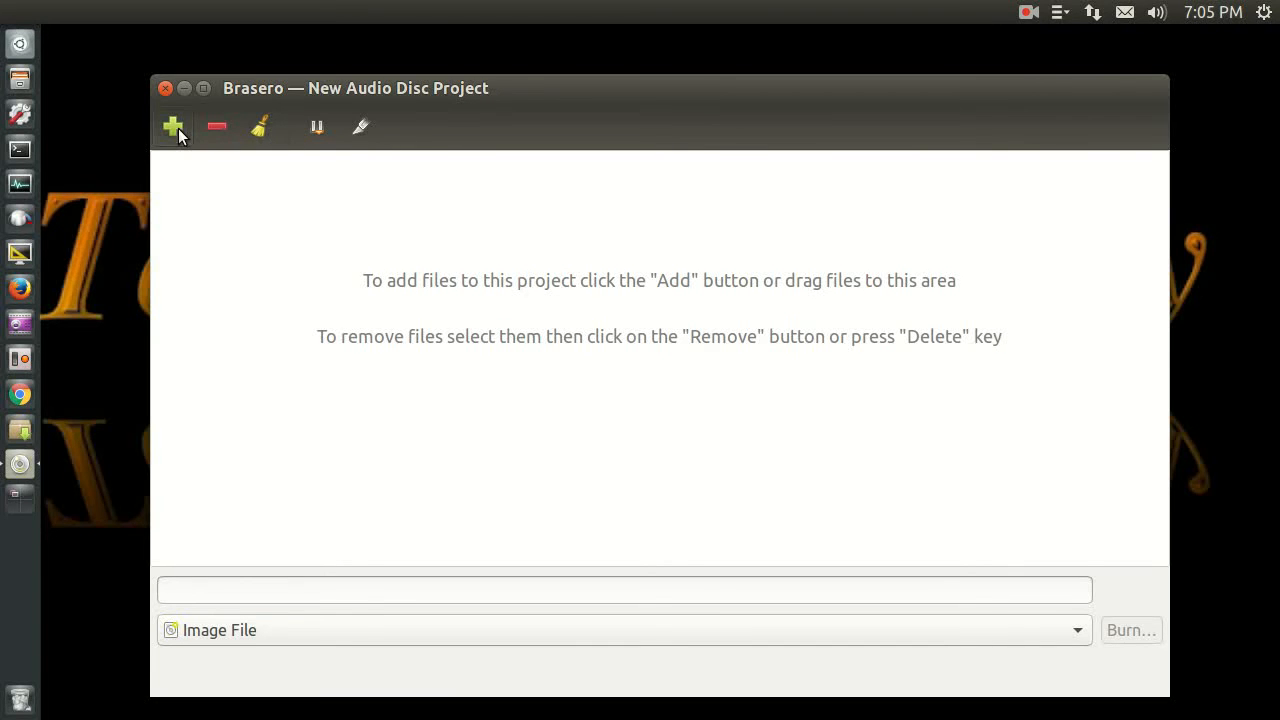
left_click(173, 127)
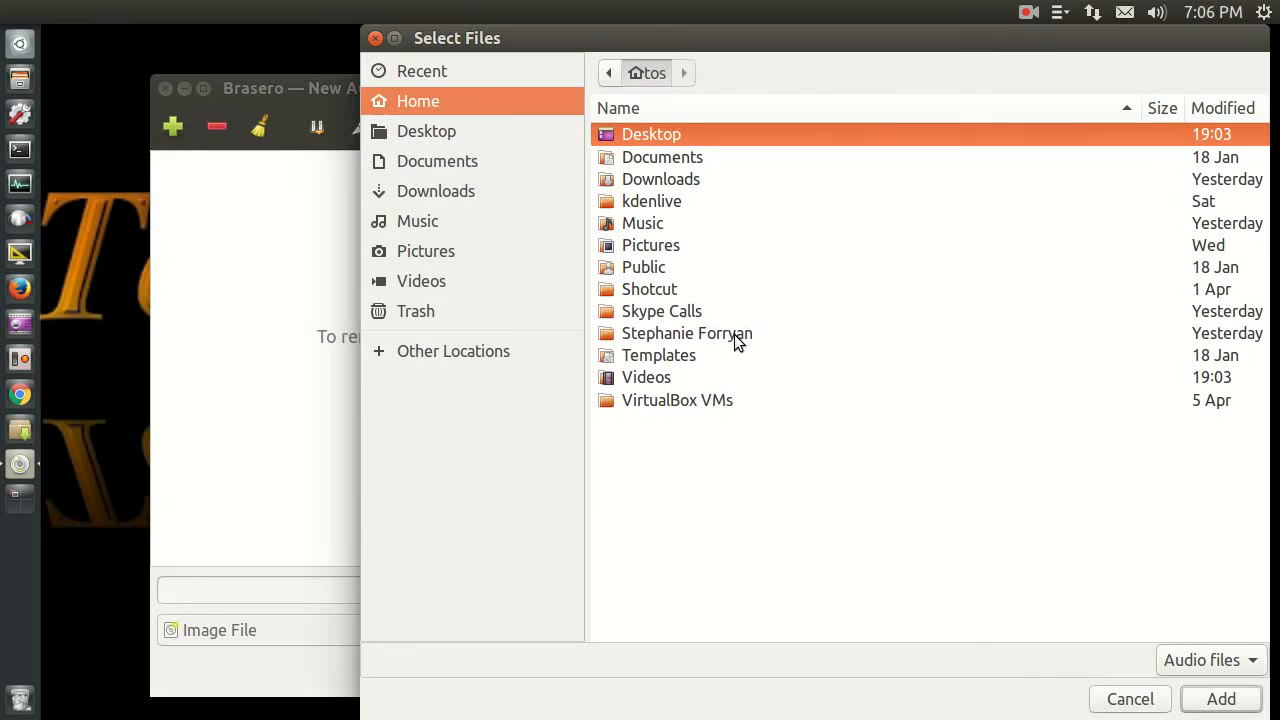
double_click(686, 333)
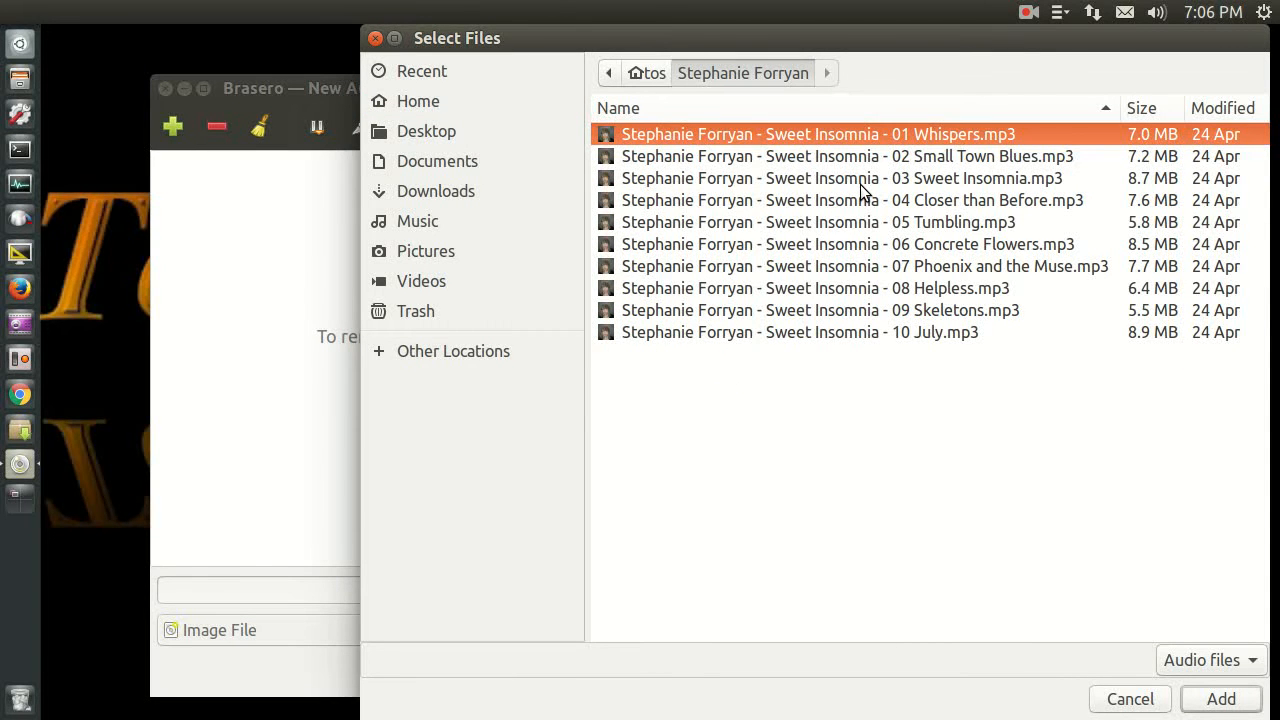
left_click(847, 244)
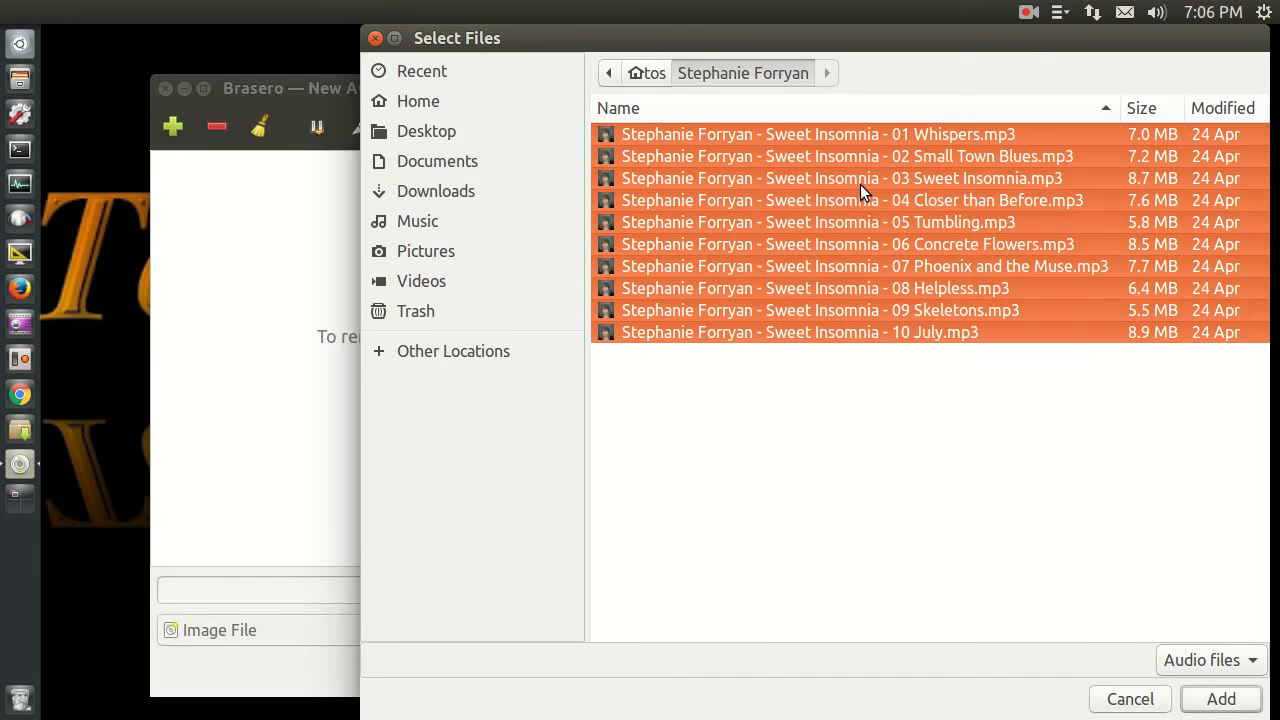
mouse_move(1060, 452)
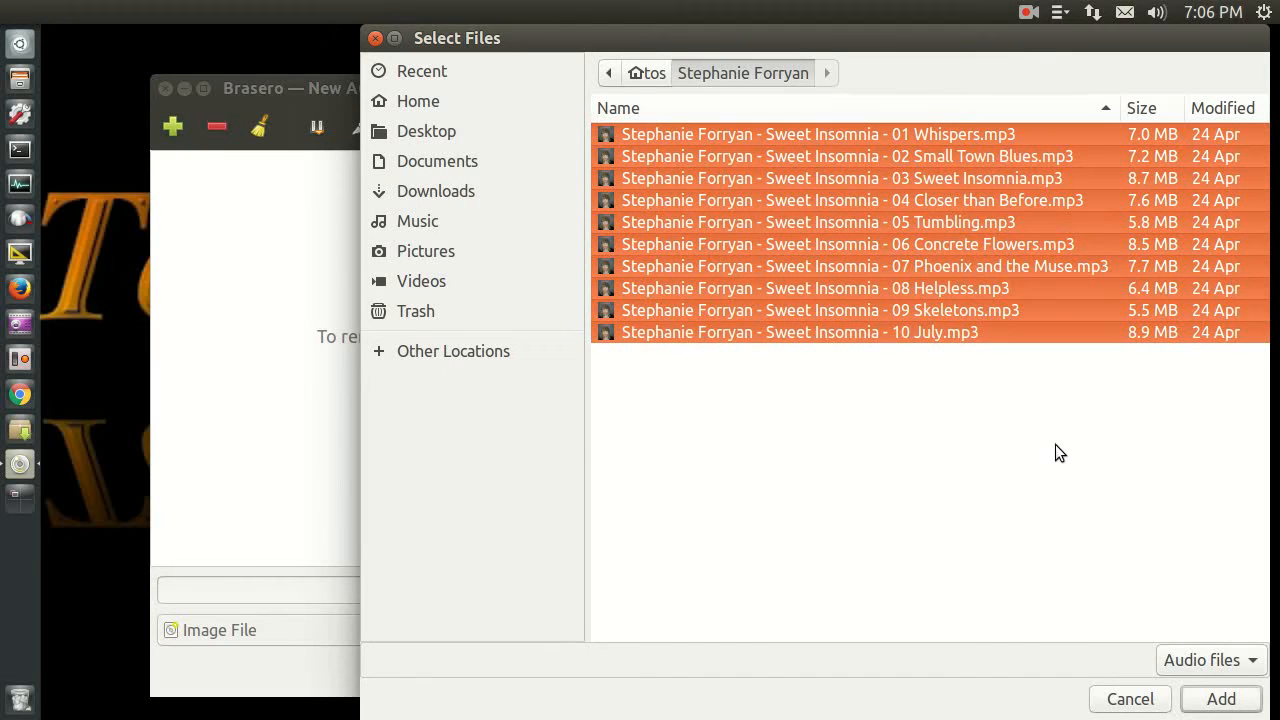
left_click(1129, 698)
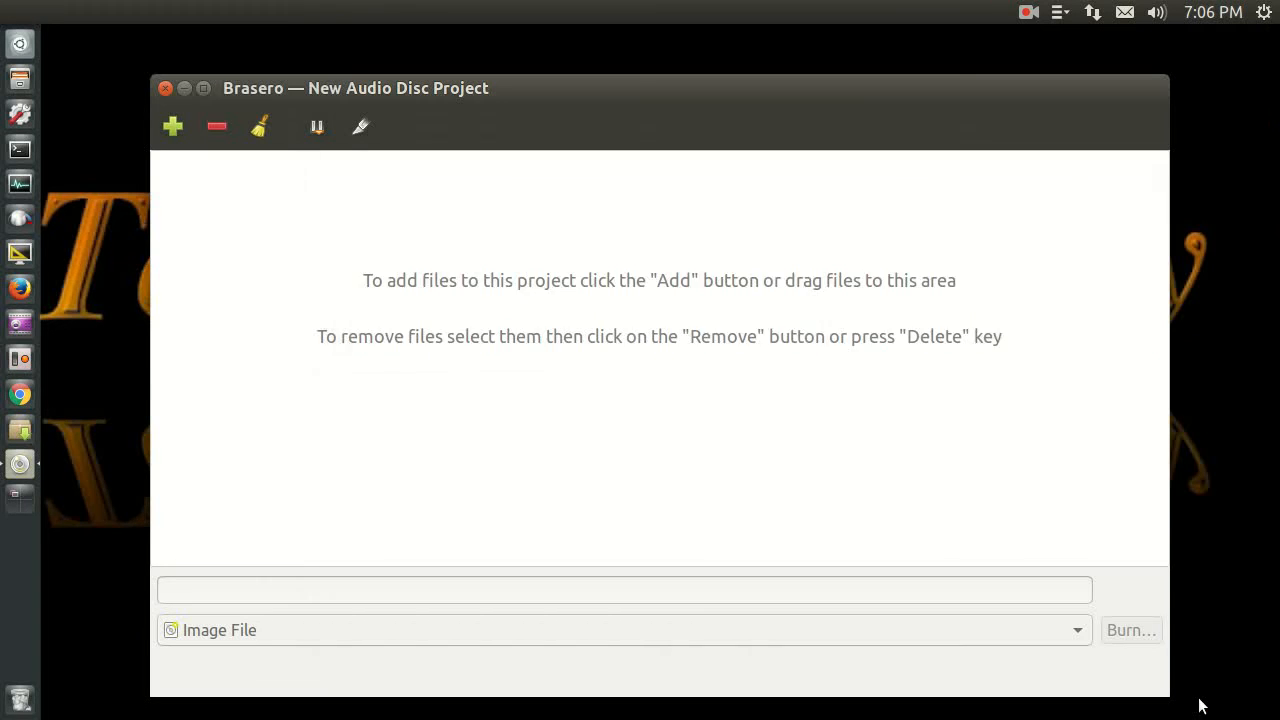
Step: Review the track list and bring up the View menu for the project
left_click(172, 126)
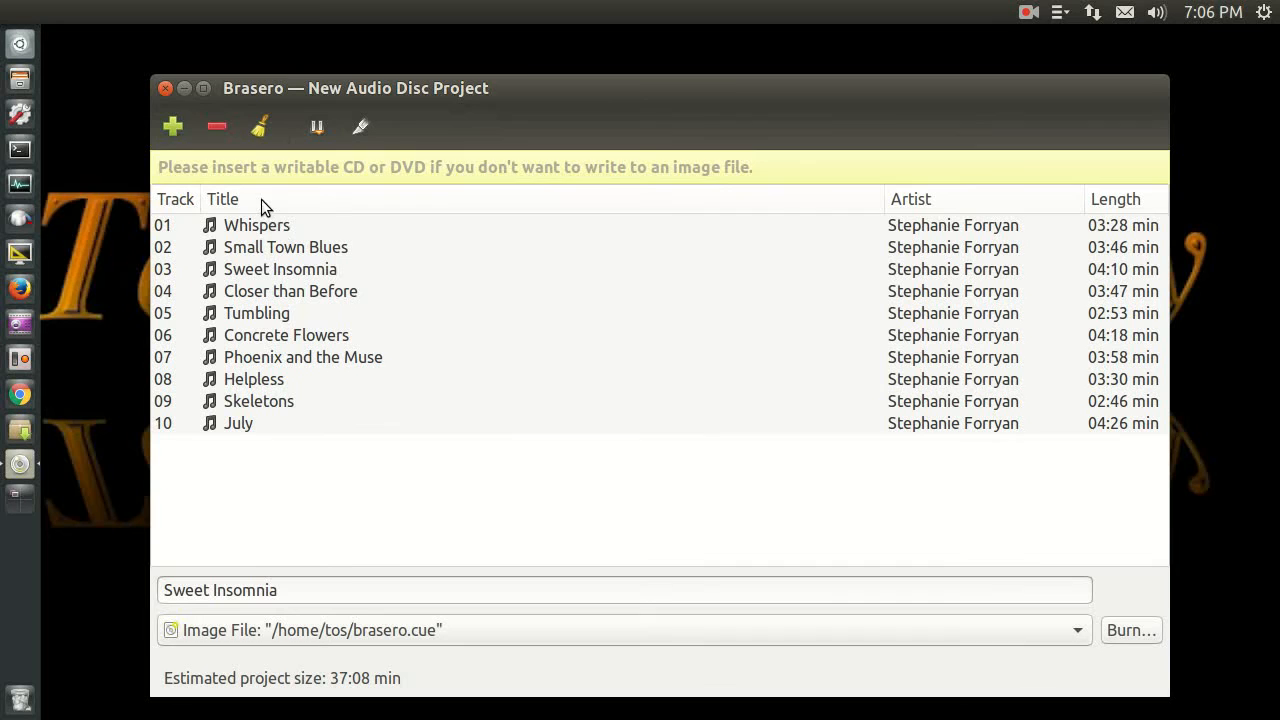
mouse_move(355, 193)
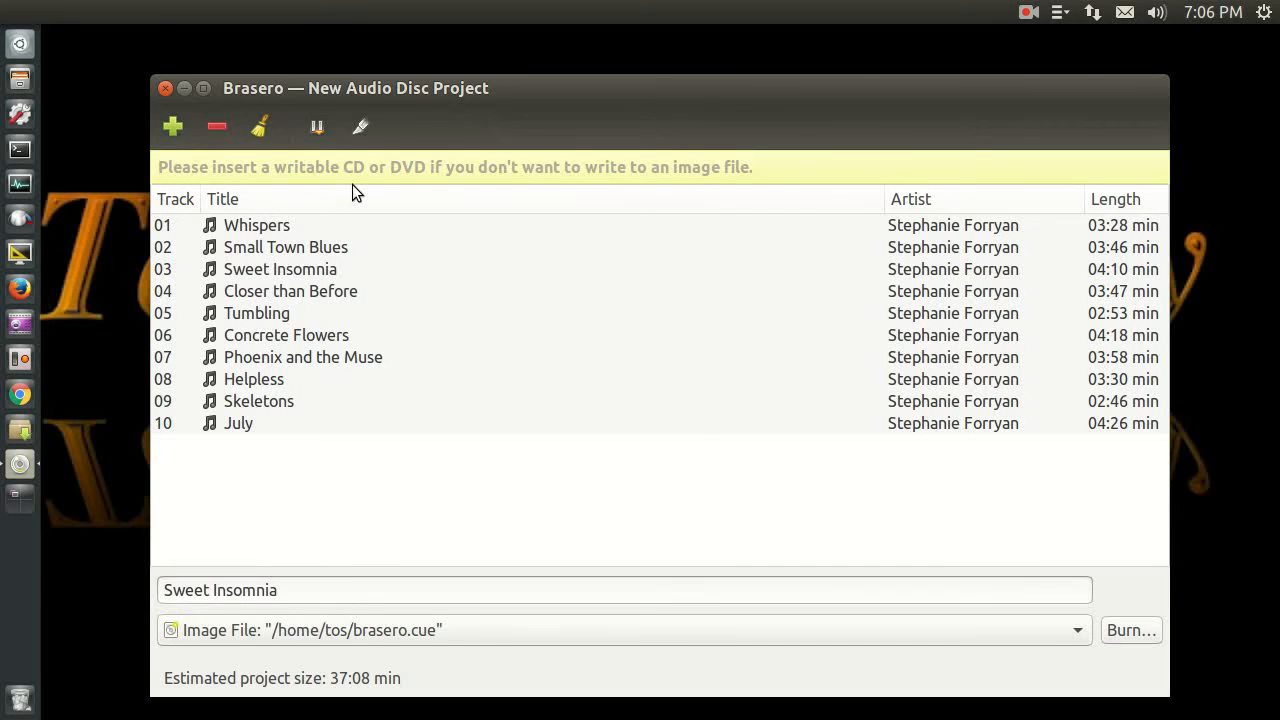
mouse_move(583, 331)
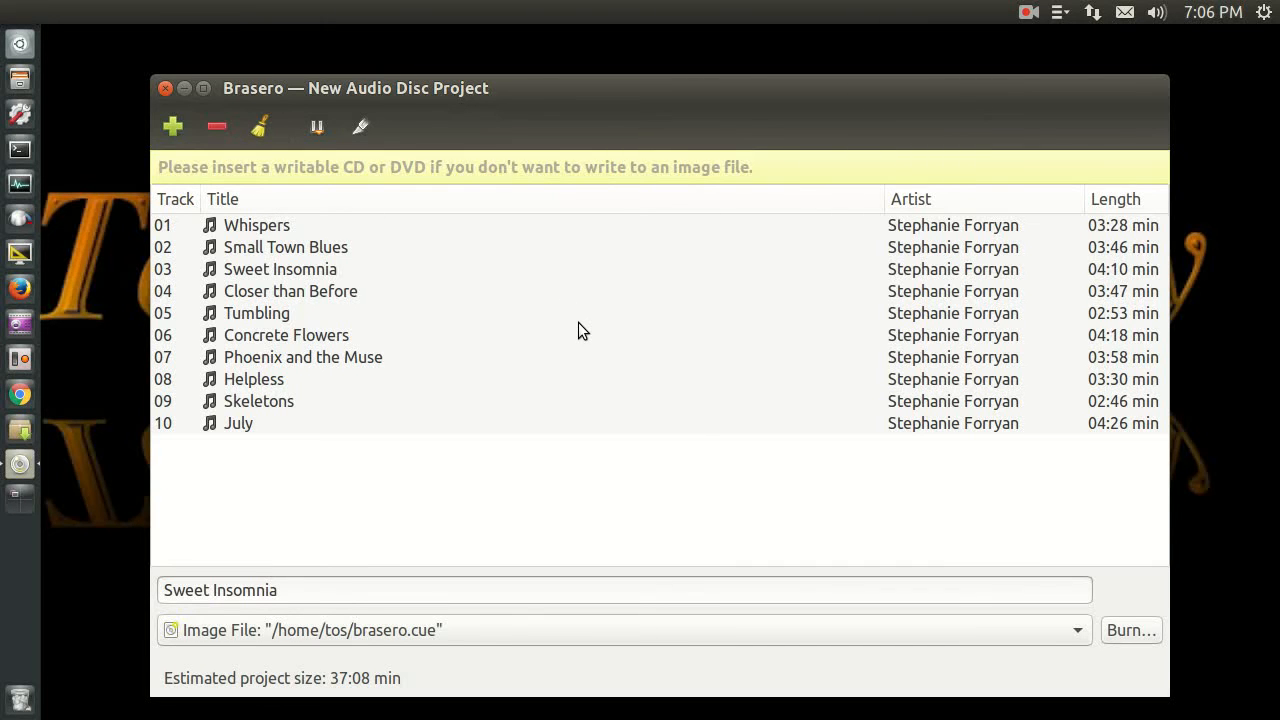
left_click(345, 88)
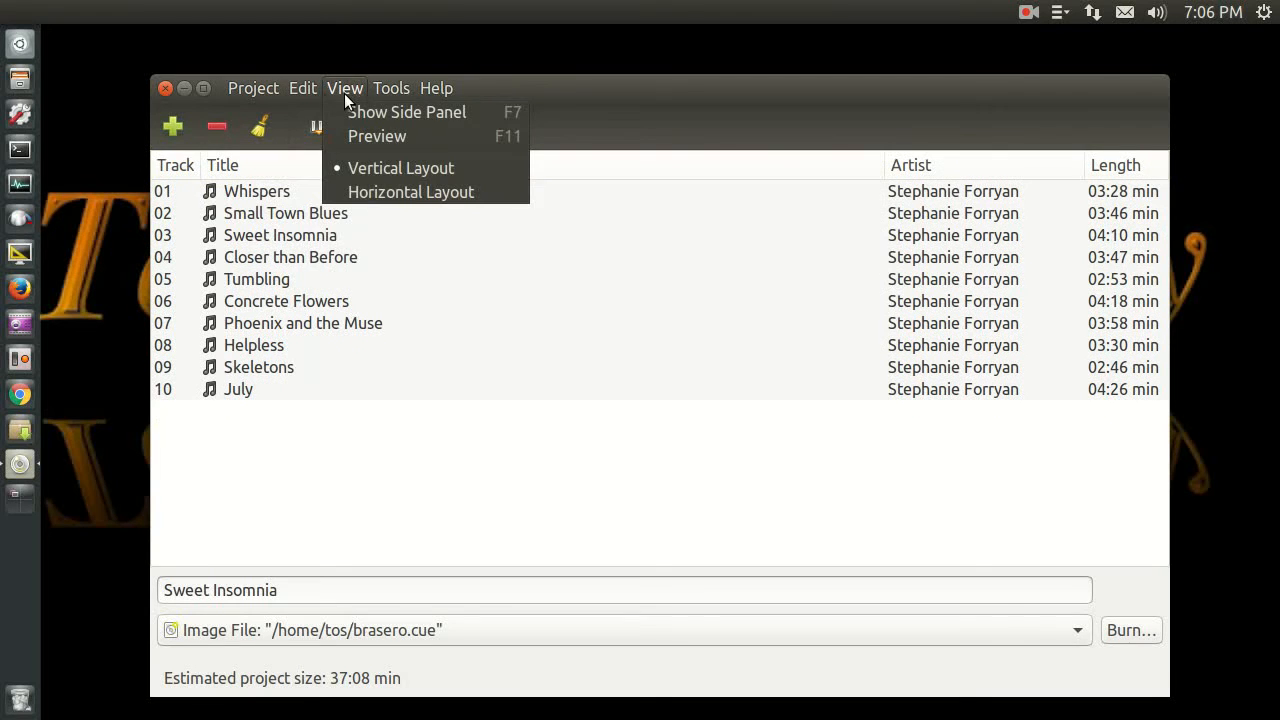
left_click(302, 88)
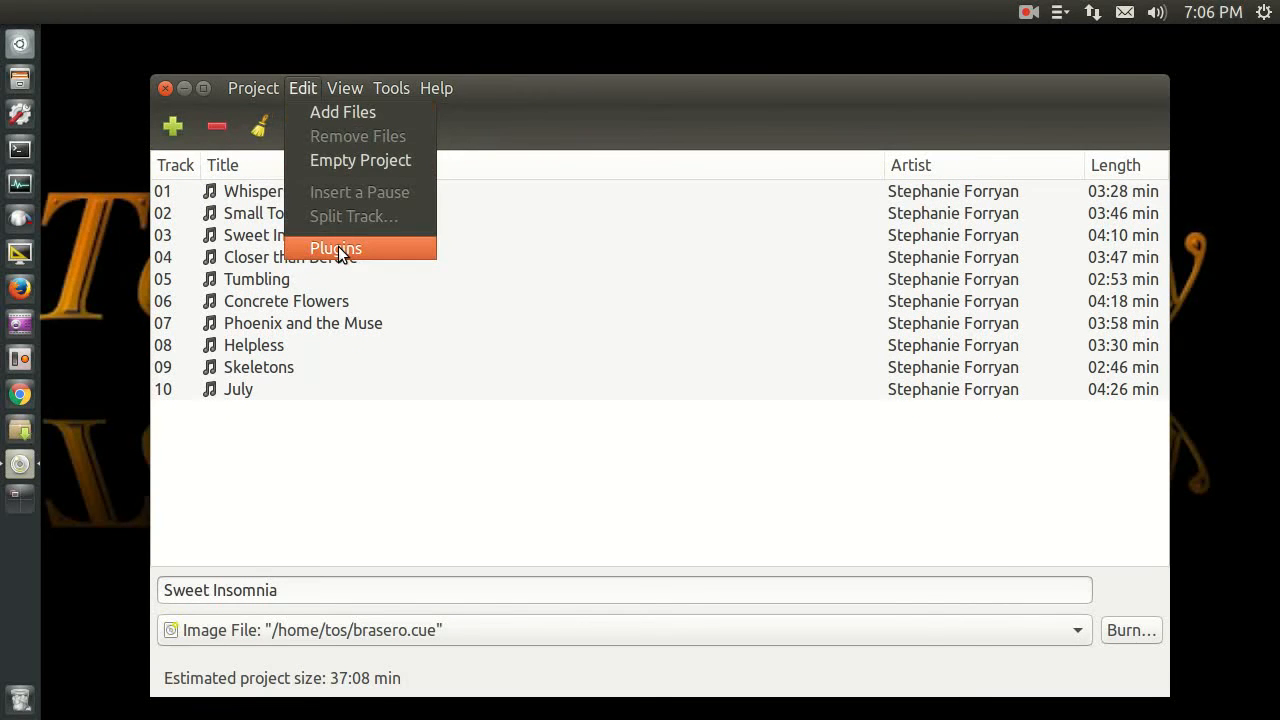
left_click(336, 247)
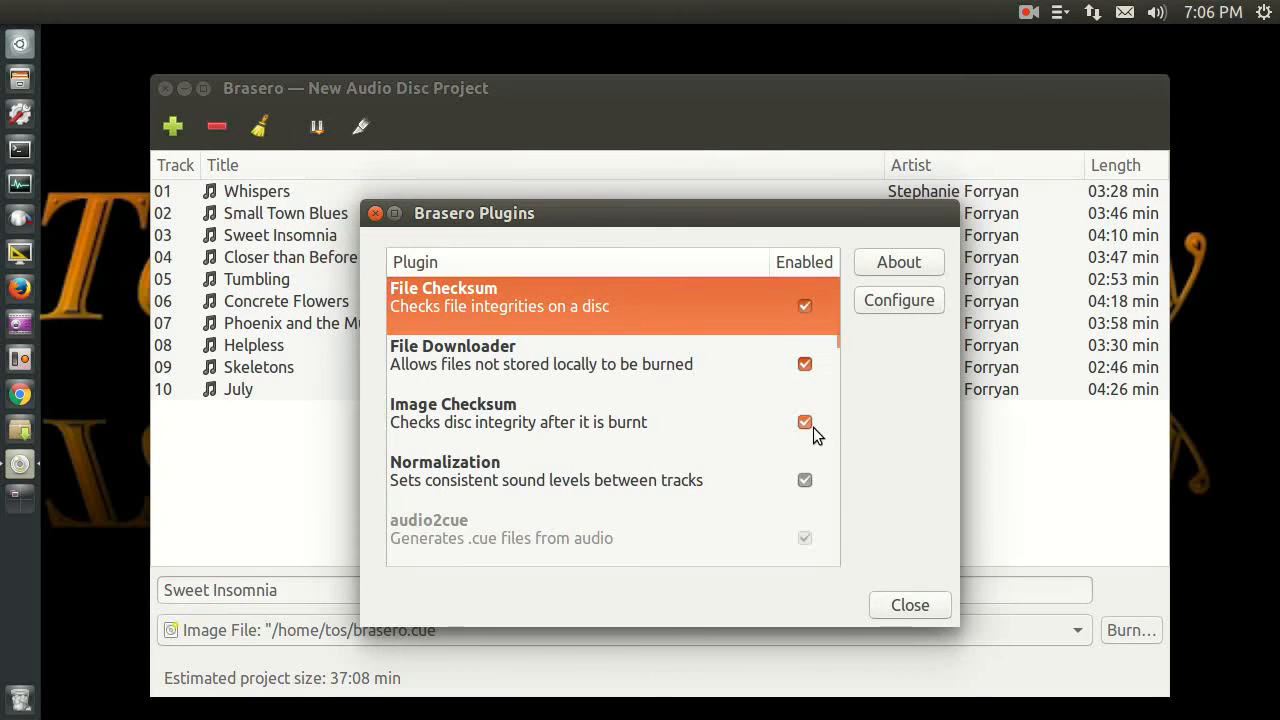
scroll("down", 3)
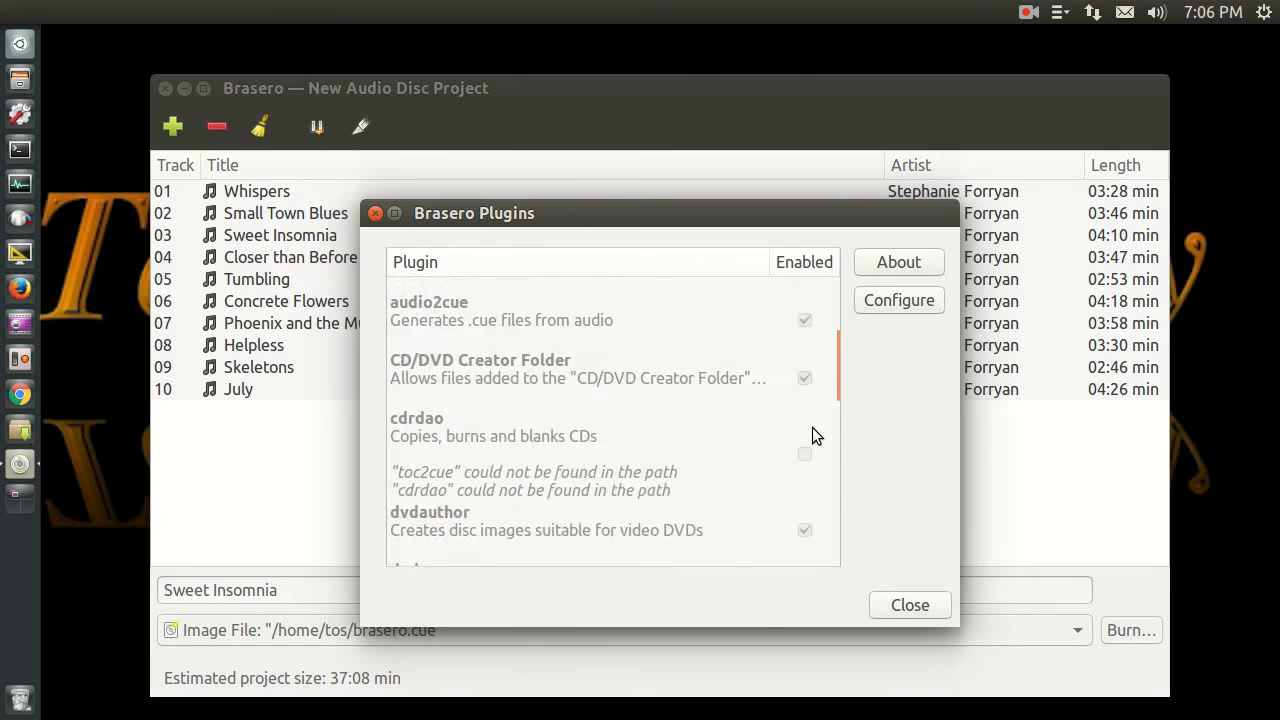
scroll("down", 3)
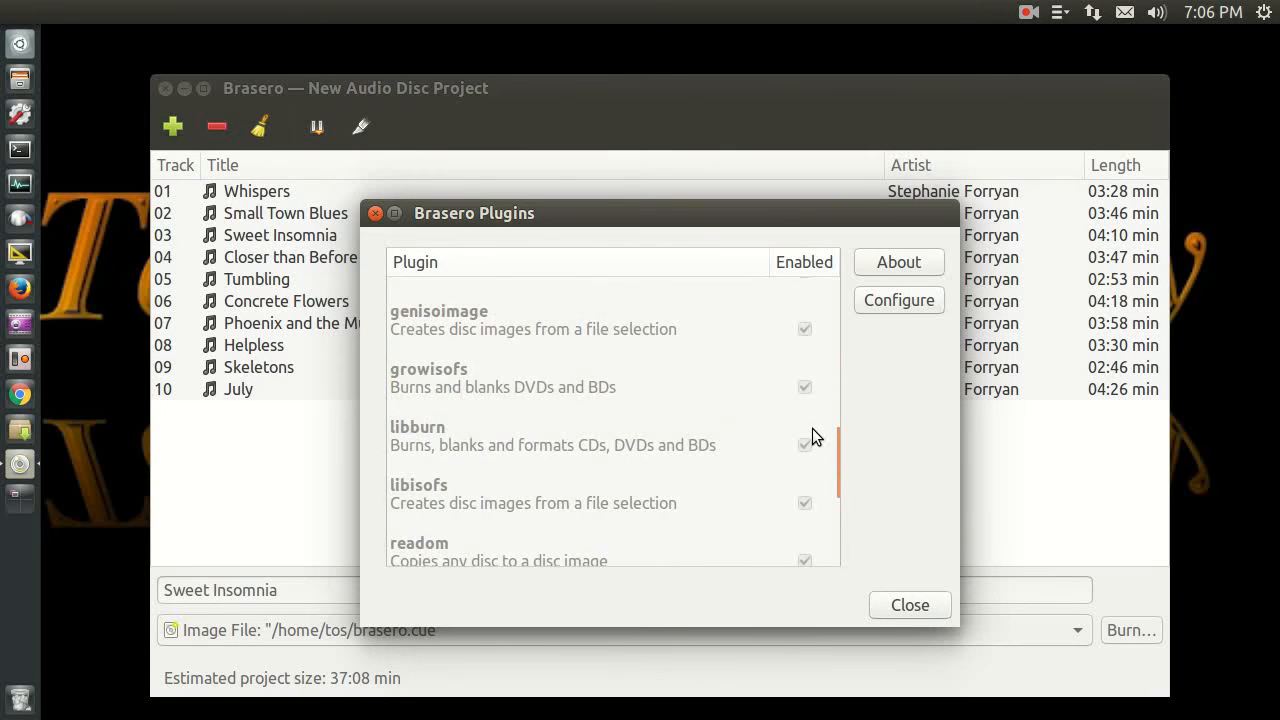
scroll("down", 3)
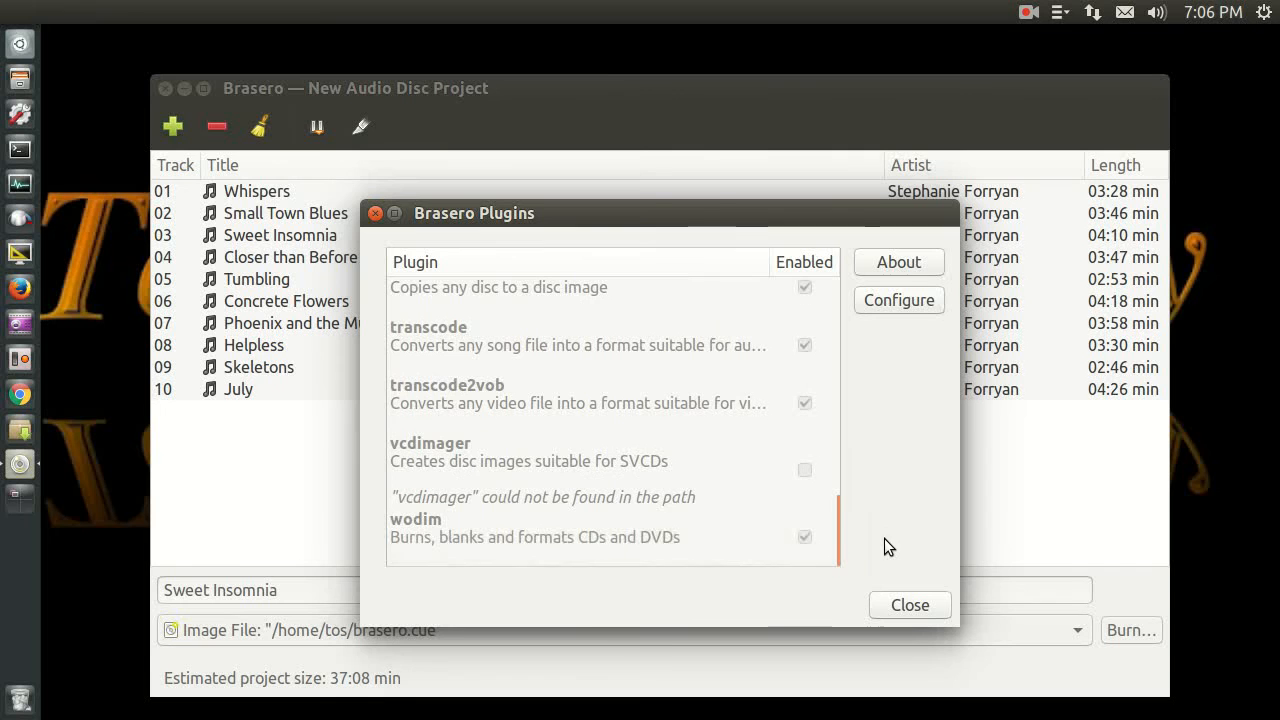
scroll("up", 3)
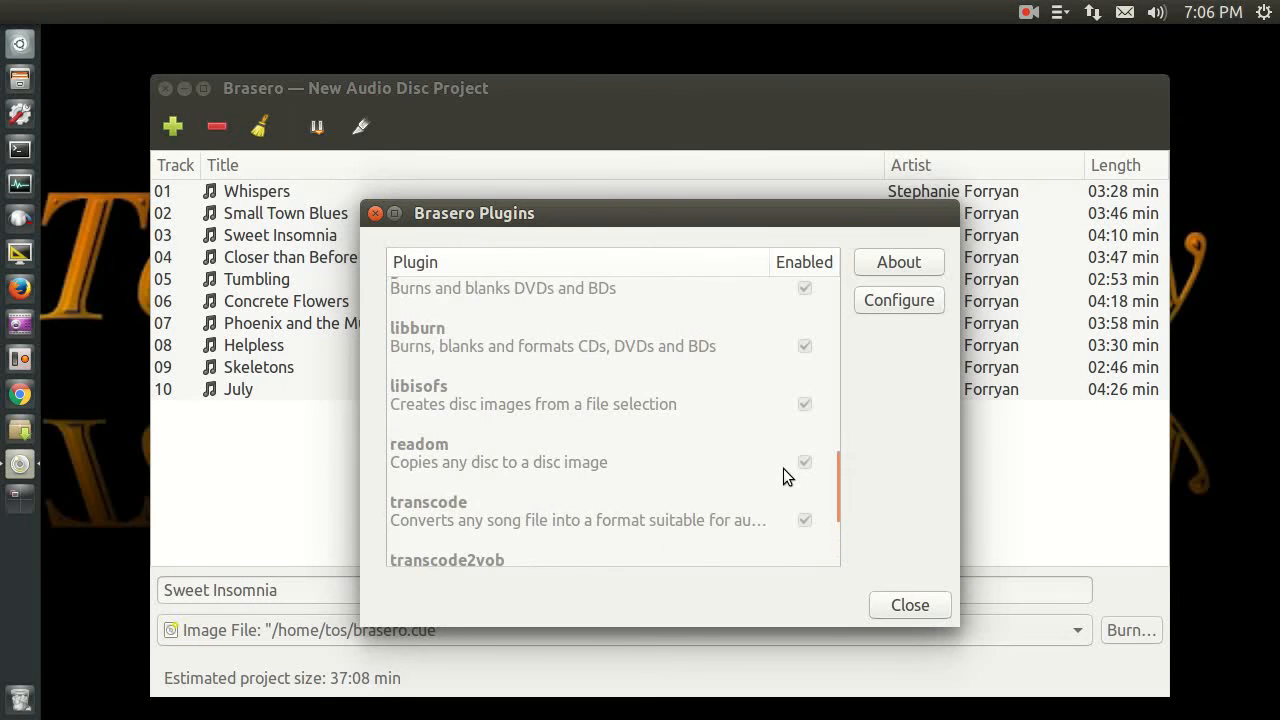
scroll("up", 3)
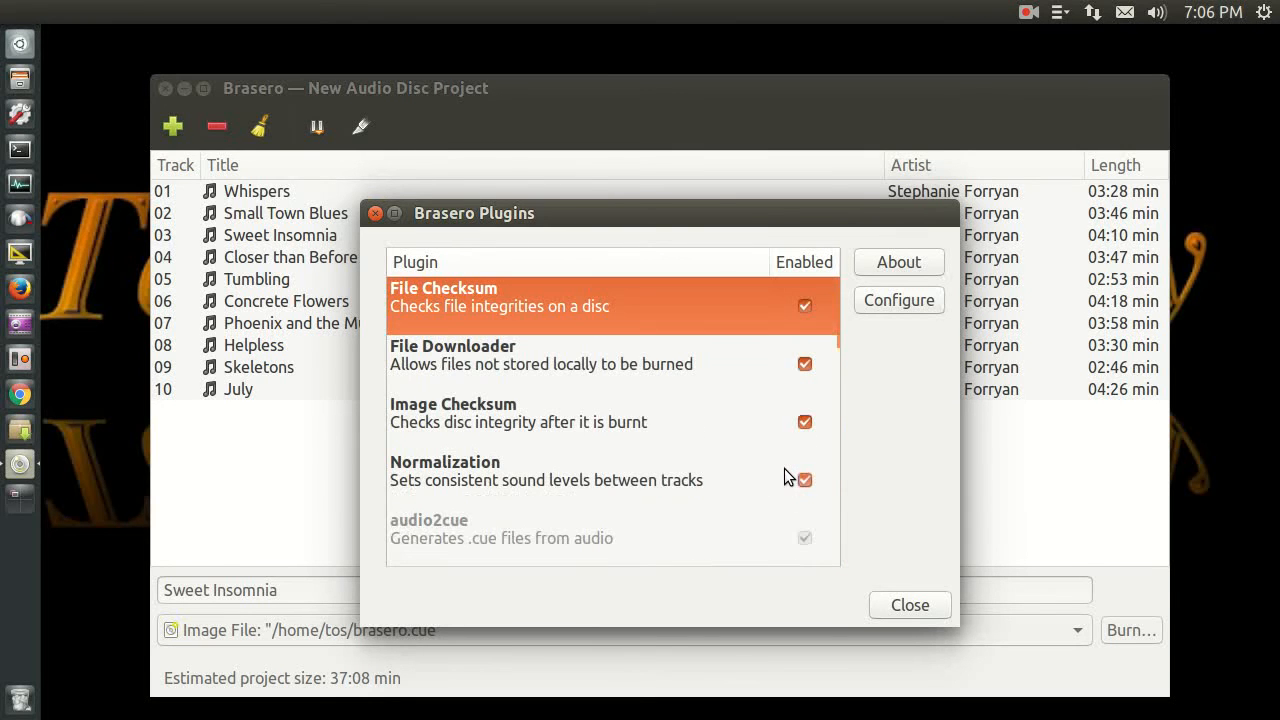
left_click(908, 605)
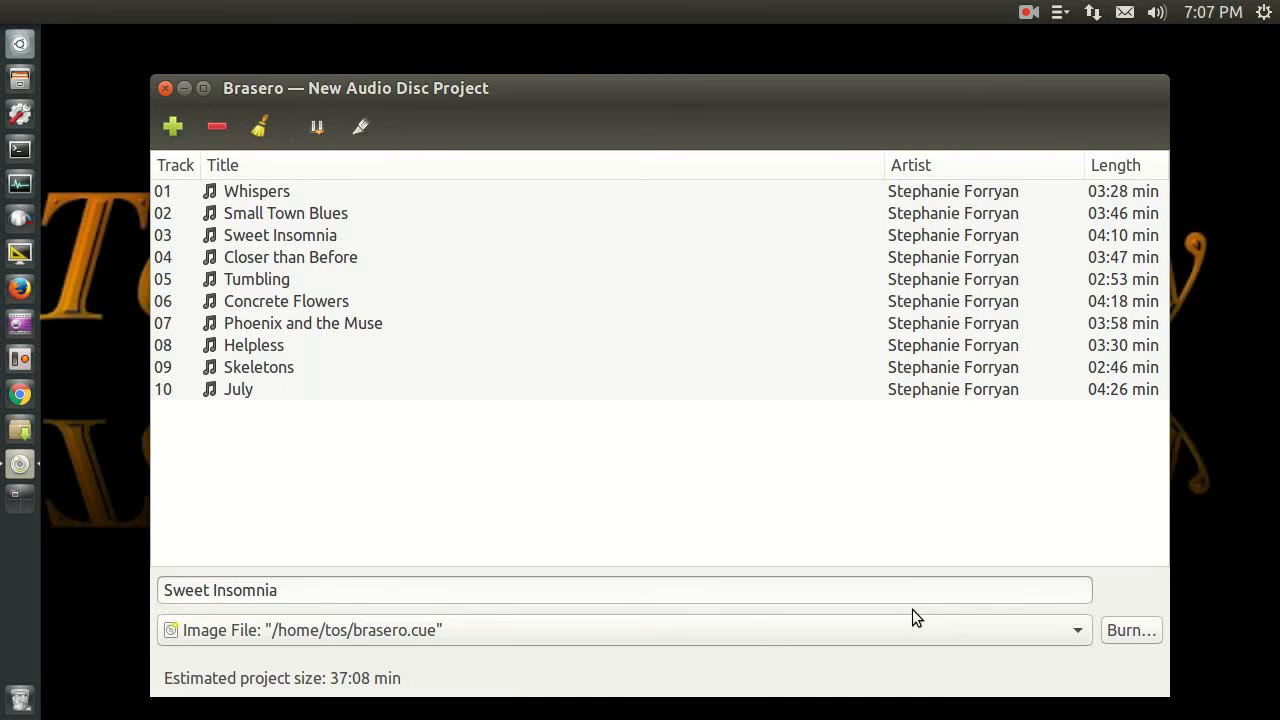
mouse_move(448, 673)
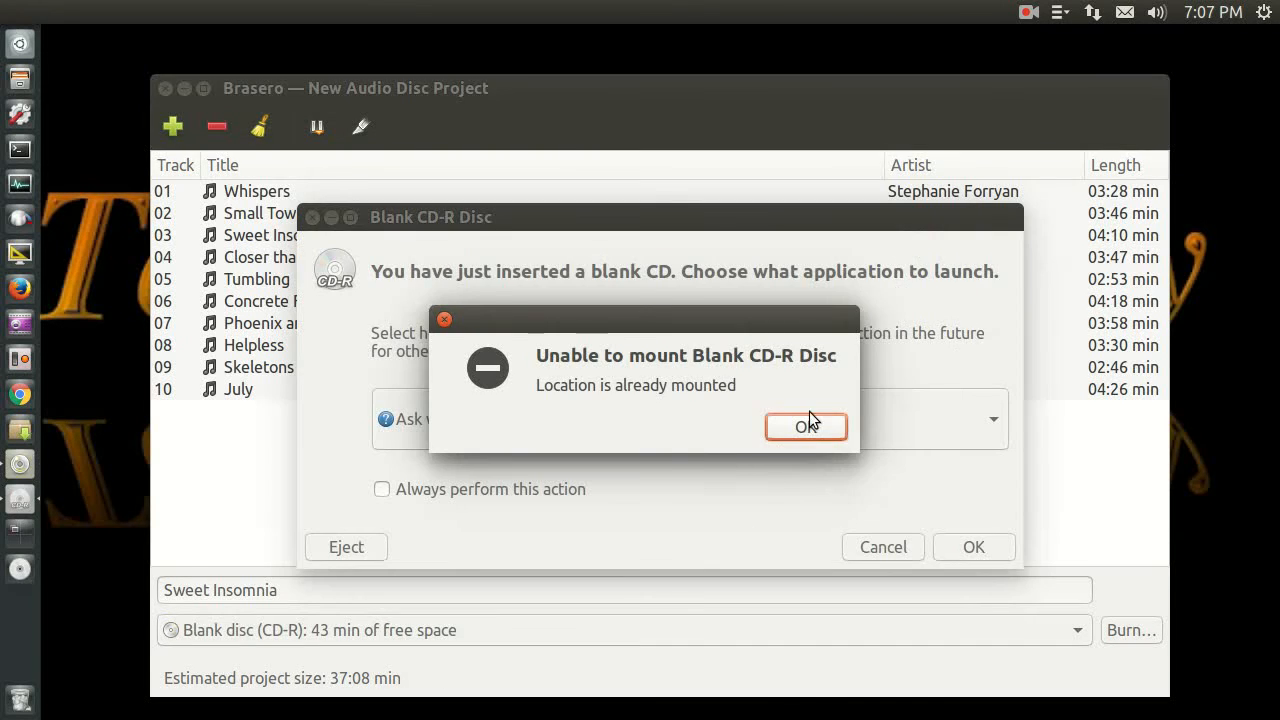
Step: Dismiss the mount error and blank CD-R prompt, then proceed to Burn…
left_click(806, 427)
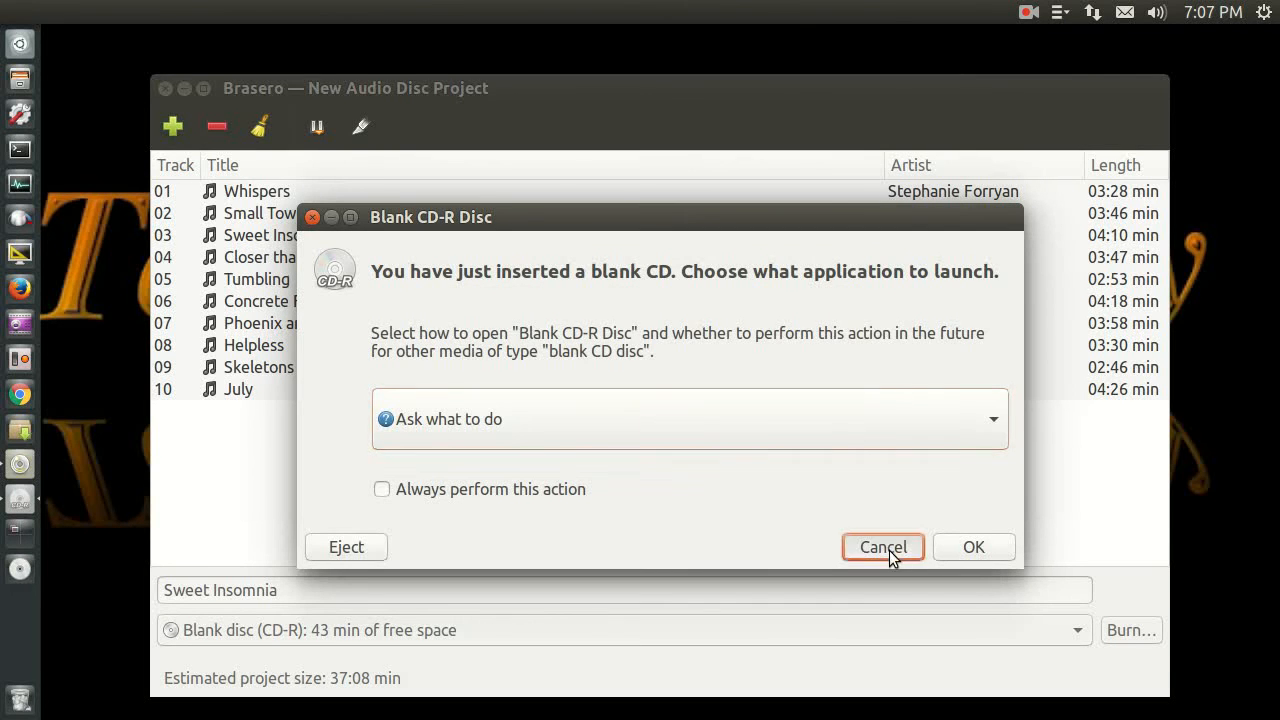
left_click(882, 547)
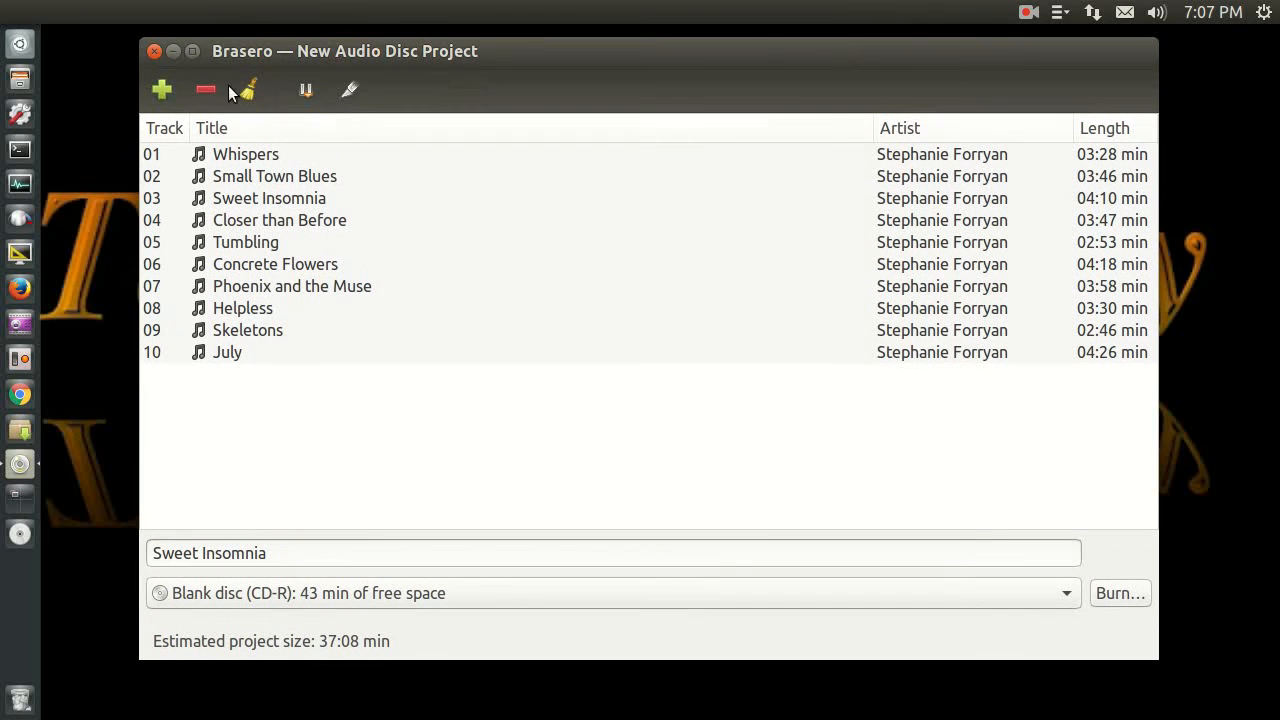
mouse_move(603, 517)
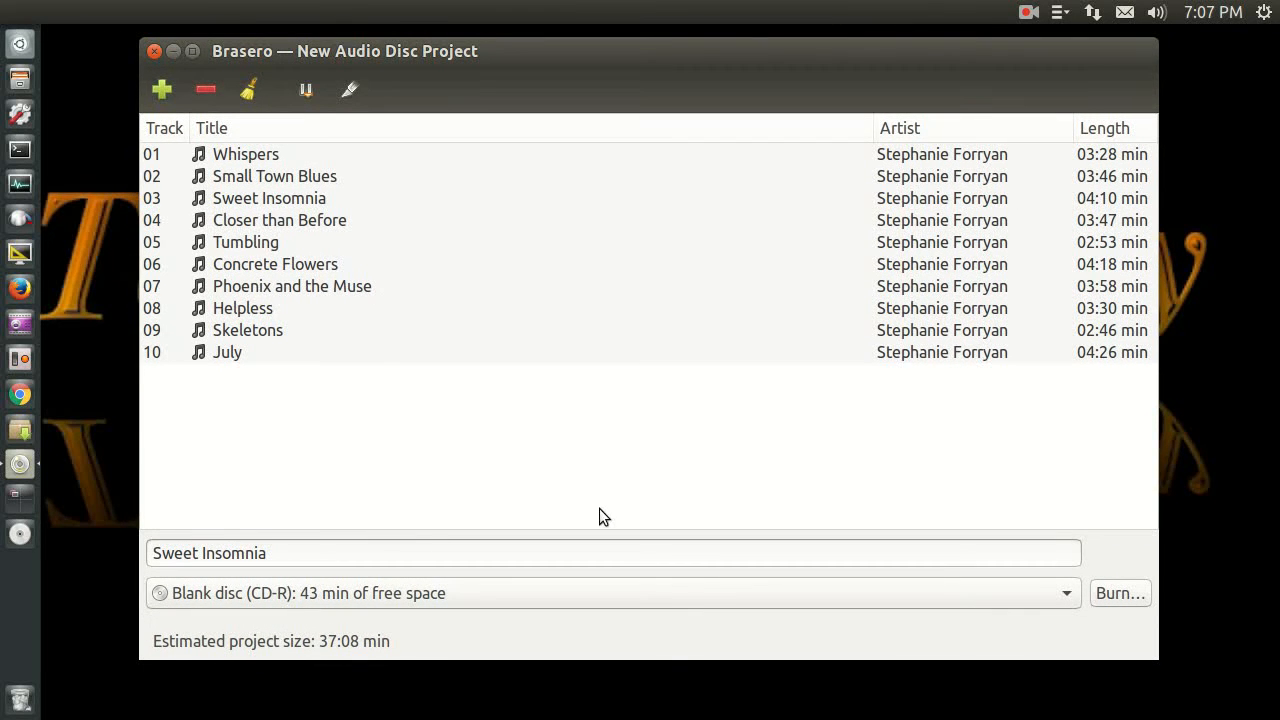
left_click(260, 553)
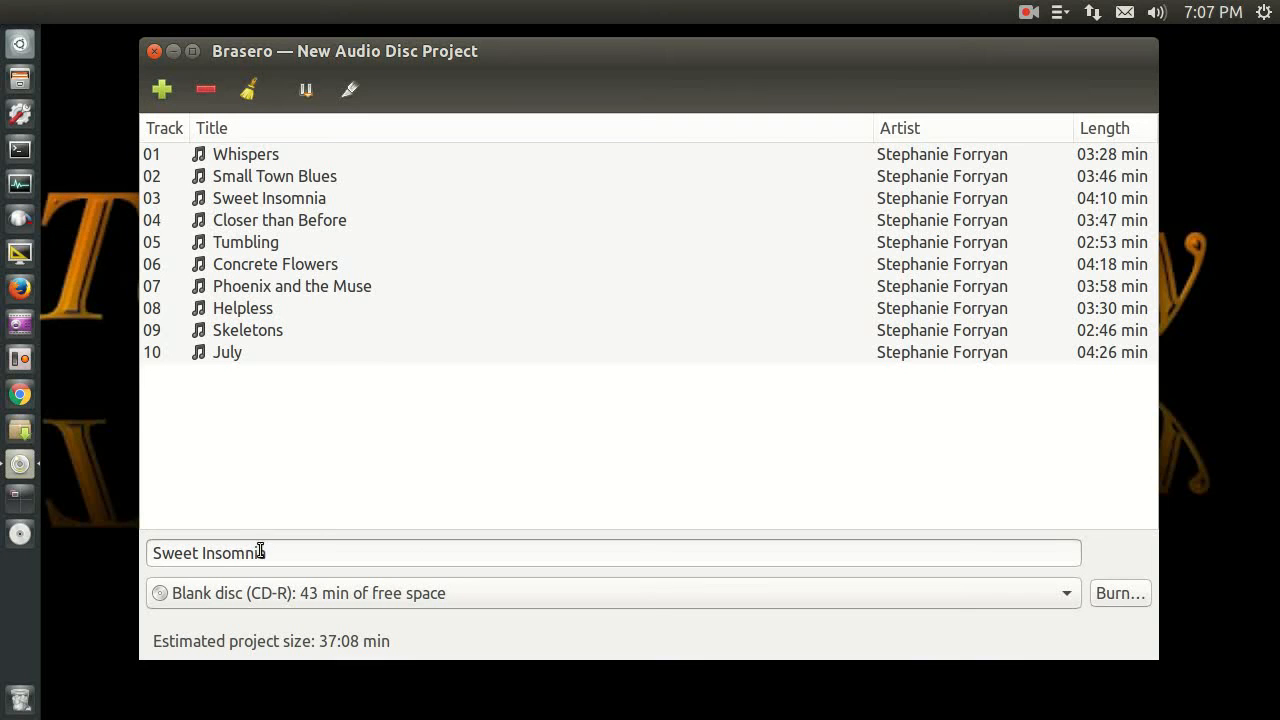
mouse_move(1015, 573)
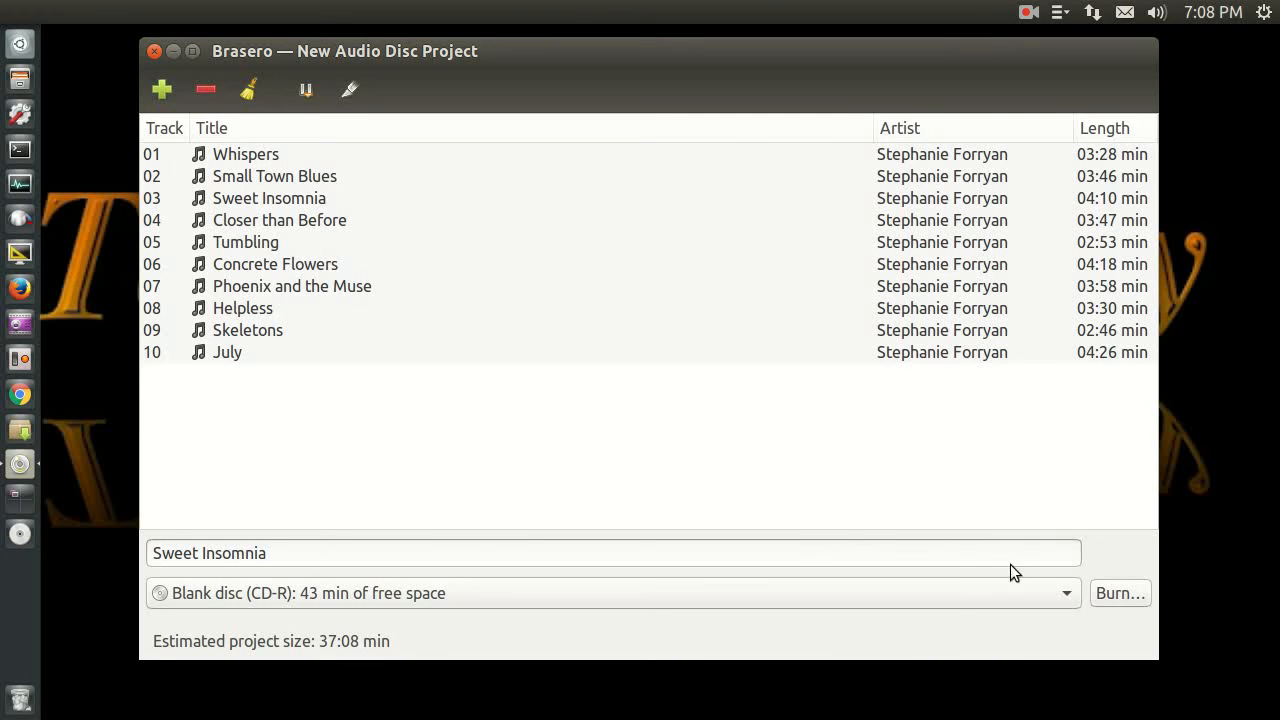
Step: Bring up the blank CD's burn properties with the burning speed choices
left_click(1120, 593)
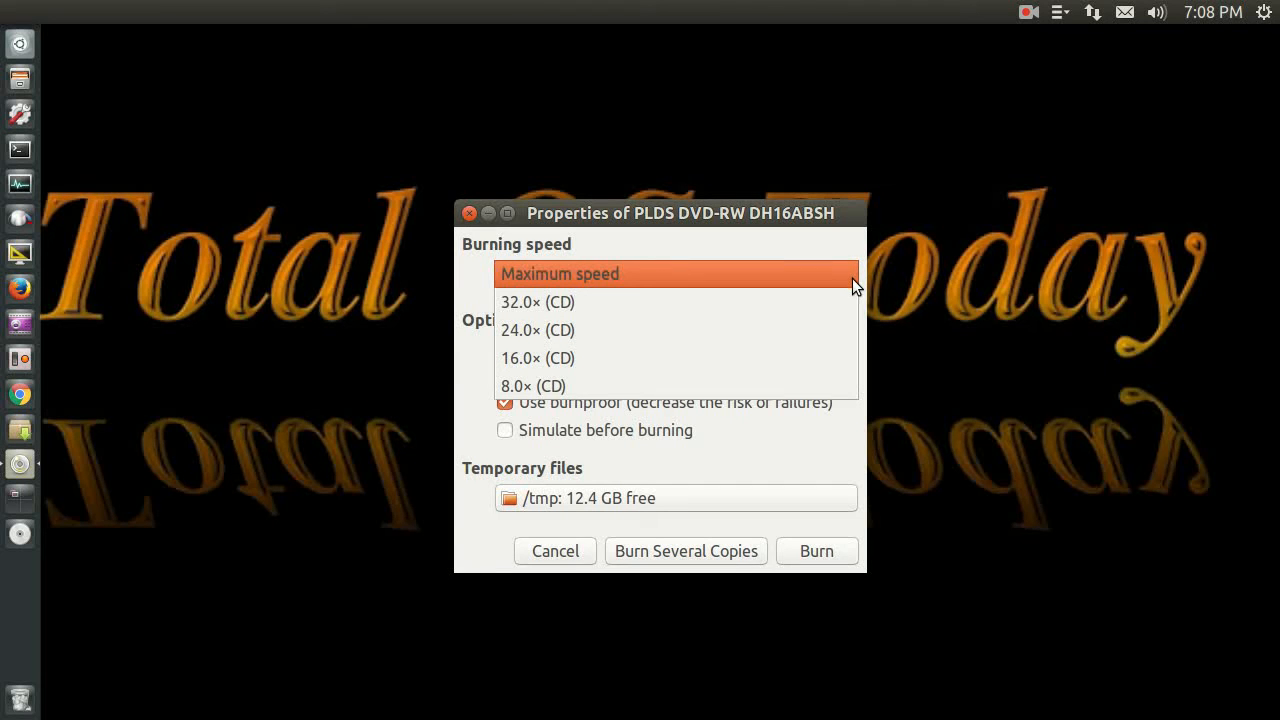
mouse_move(835, 302)
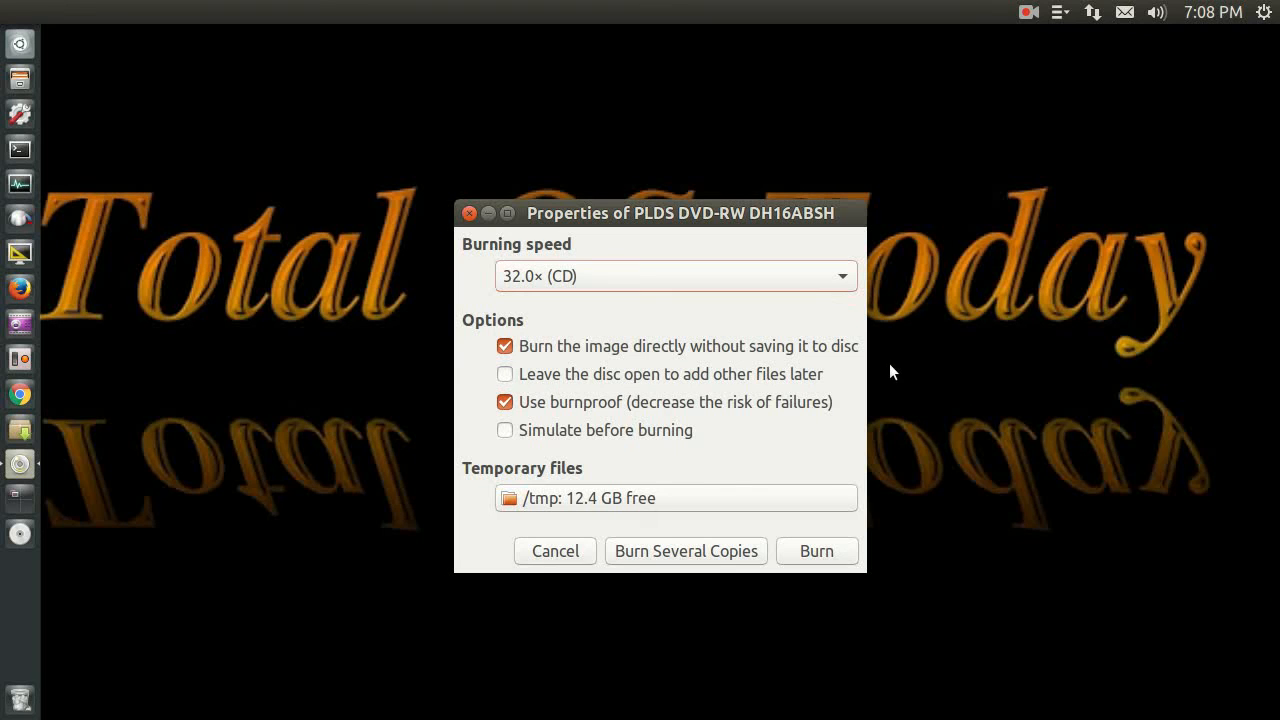
mouse_move(702, 365)
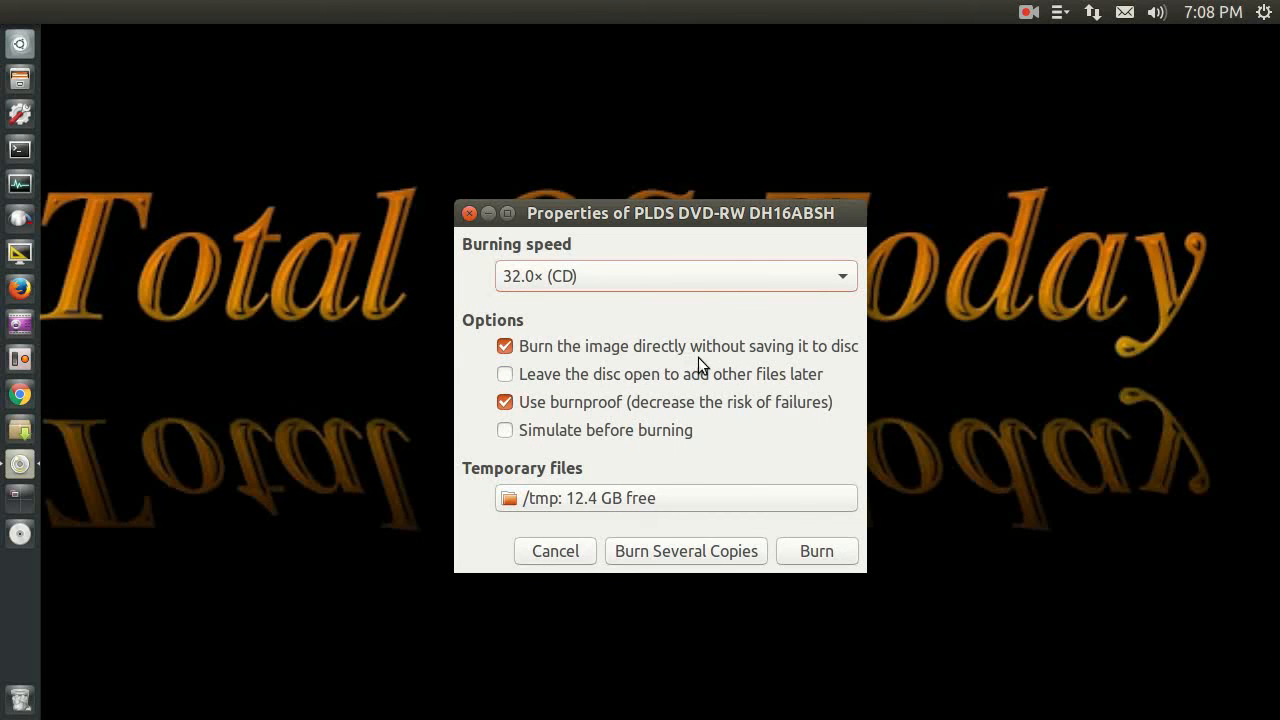
mouse_move(790, 367)
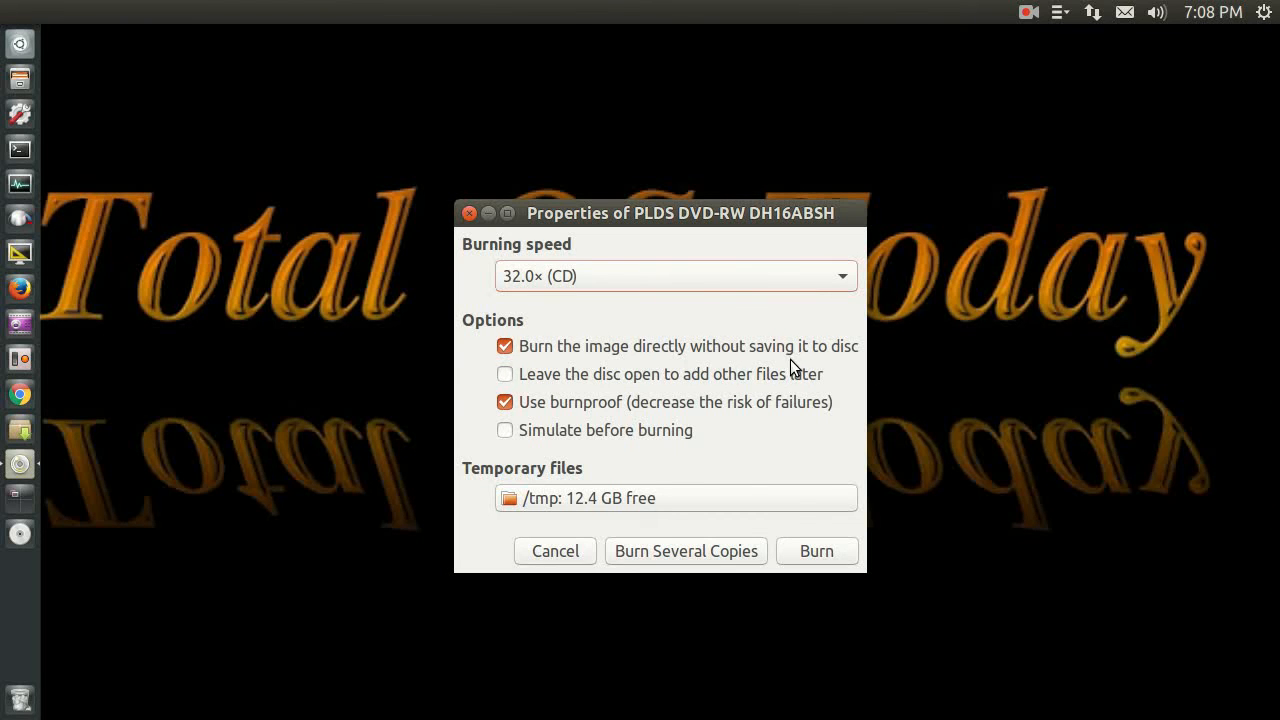
mouse_move(727, 415)
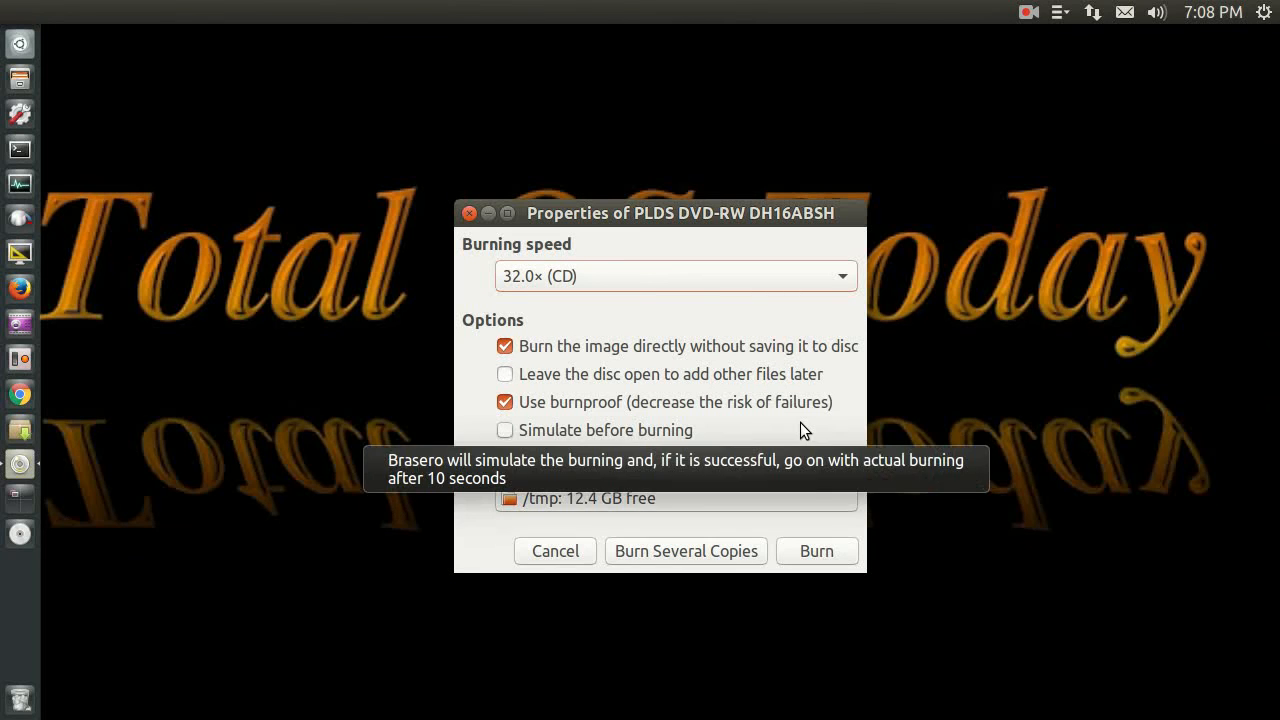
mouse_move(698, 437)
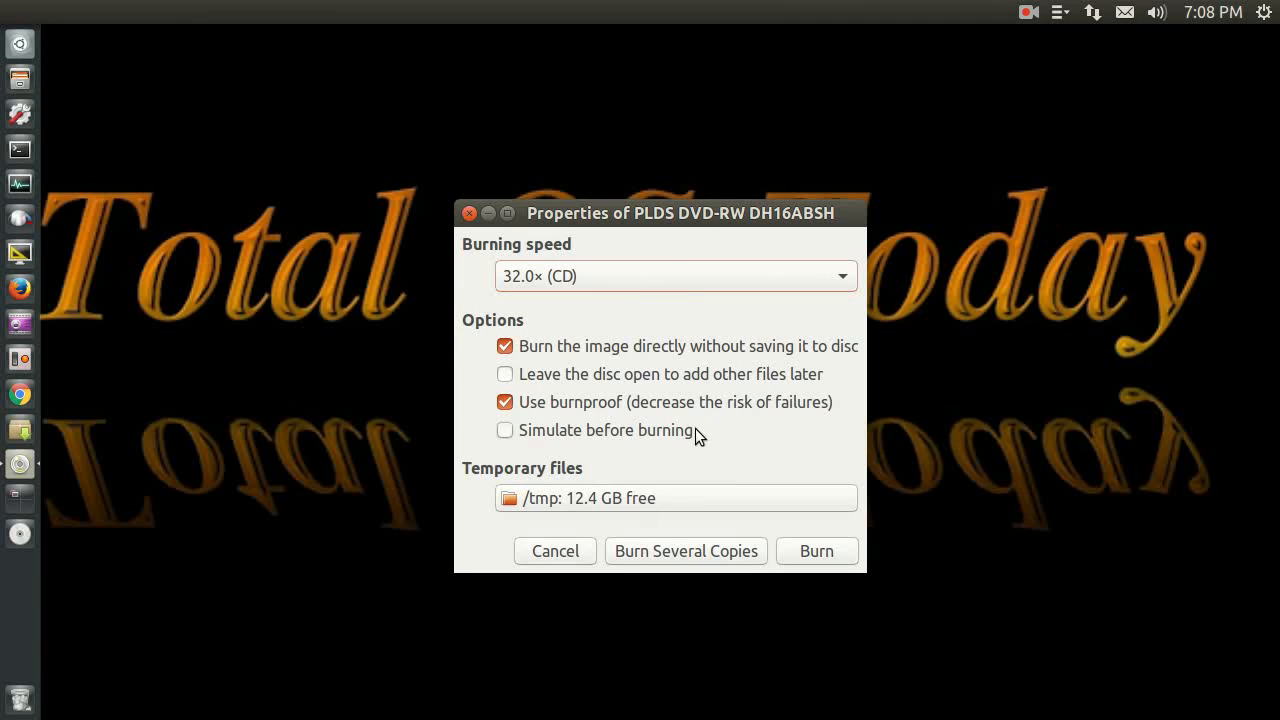
mouse_move(750, 467)
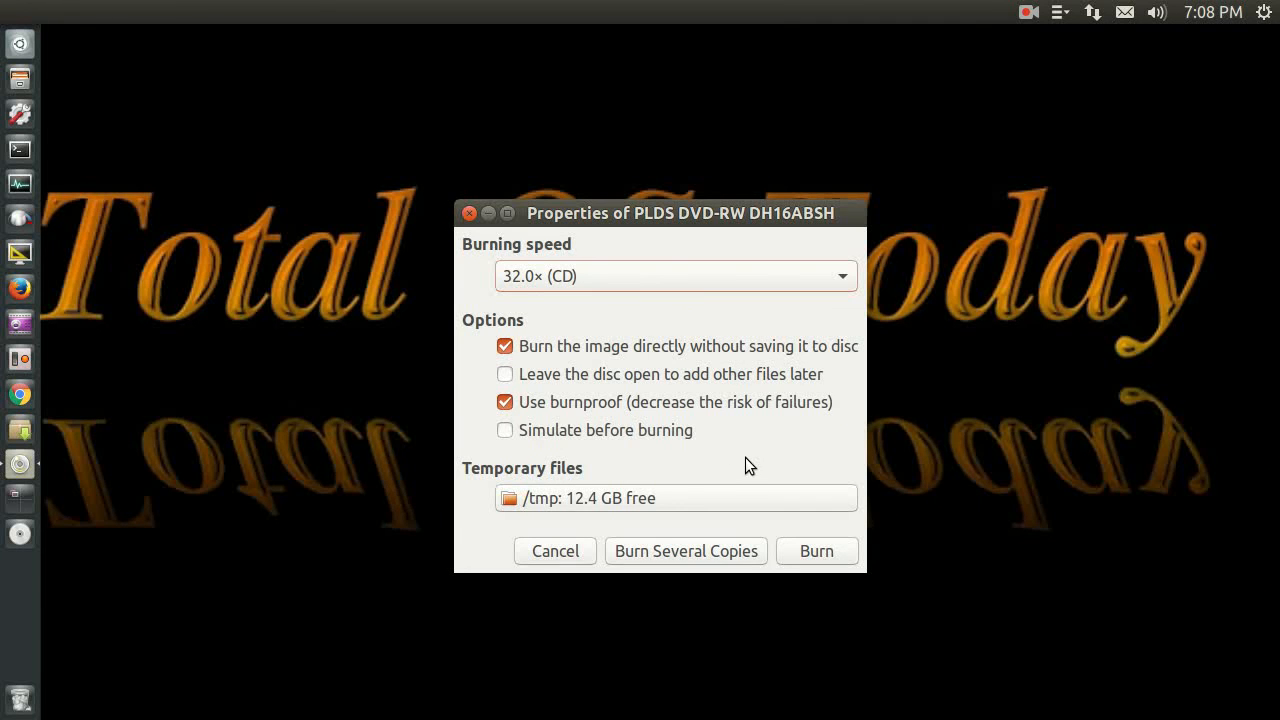
mouse_move(722, 539)
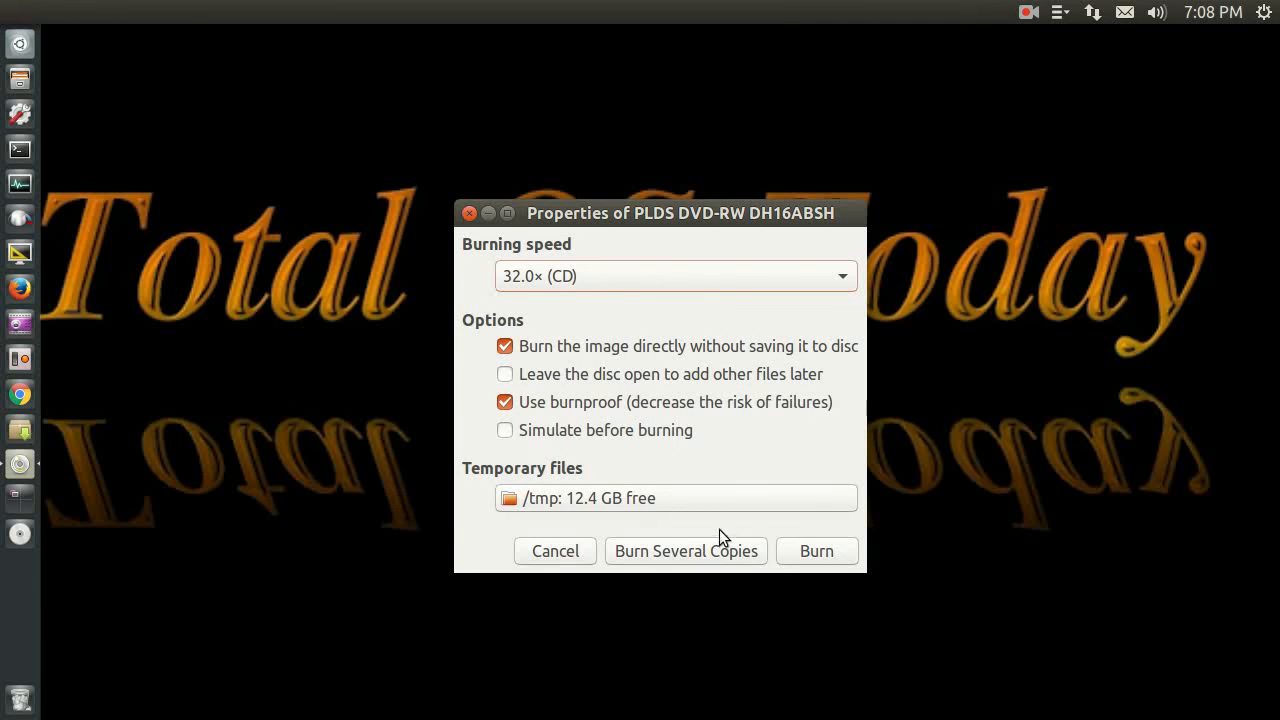
Step: Burn the audio CD and close the 'Audio CD successfully burned' confirmation
left_click(816, 551)
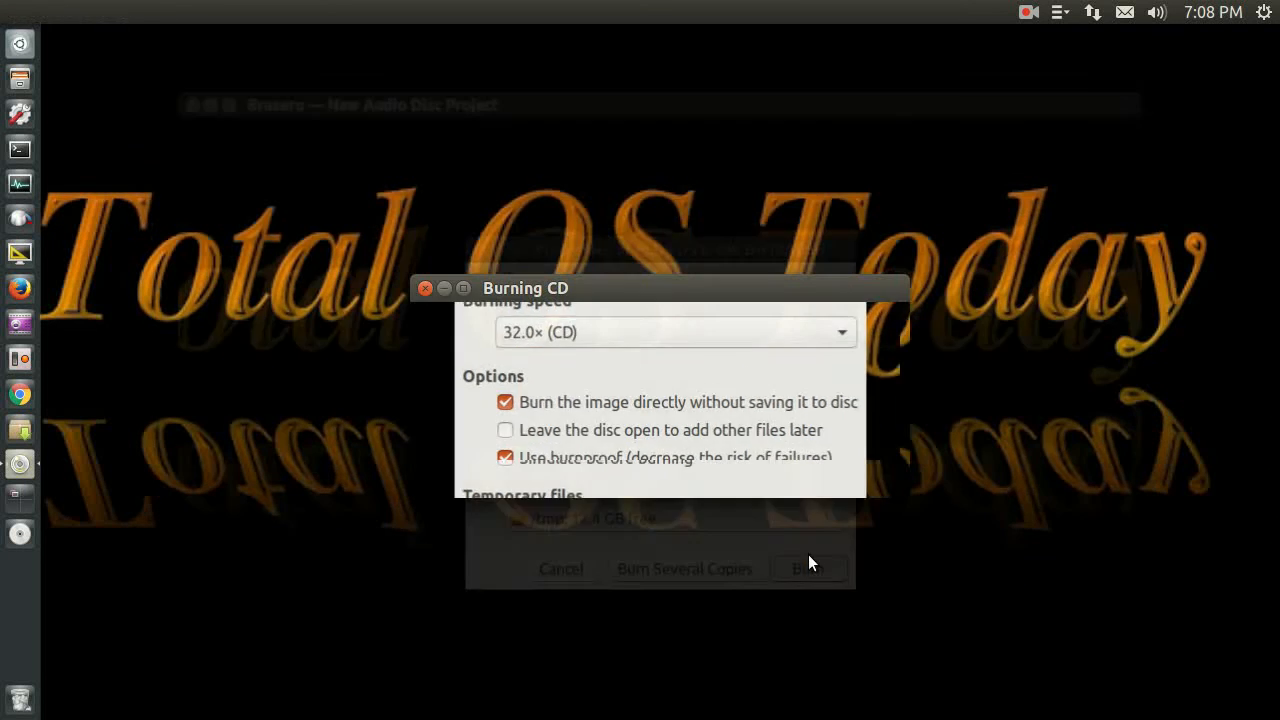
left_click(808, 568)
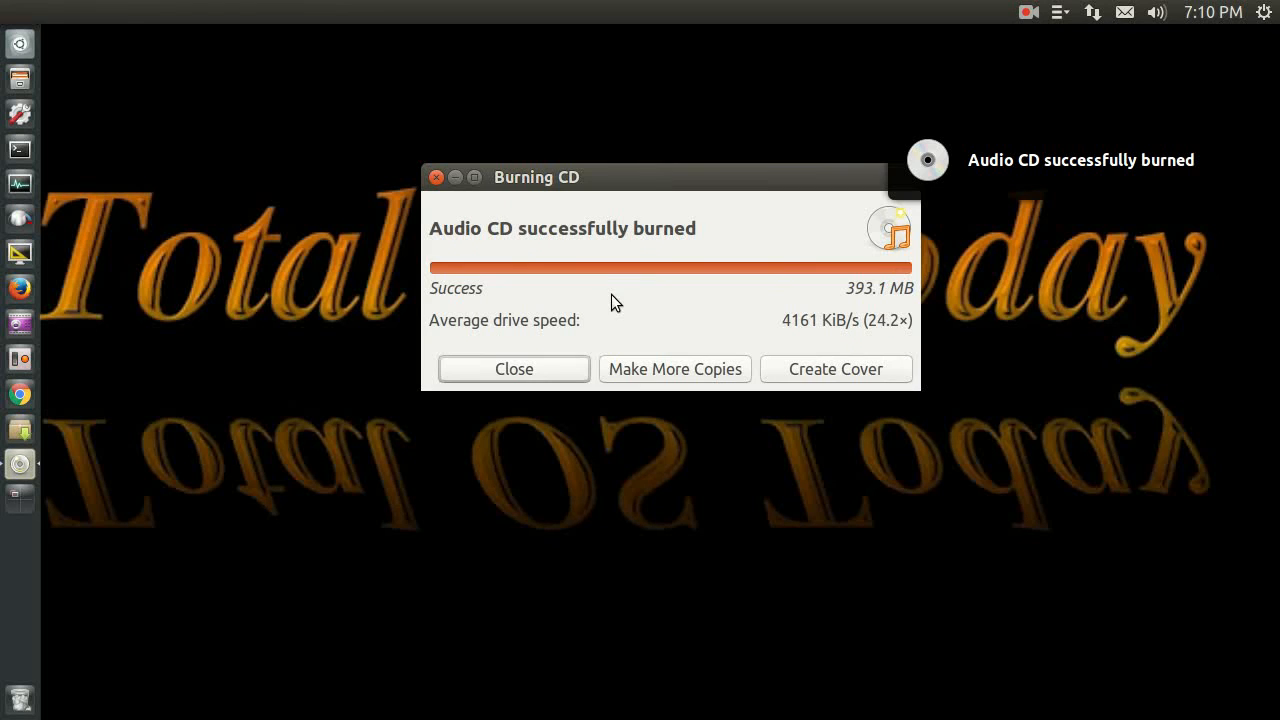
left_click(513, 369)
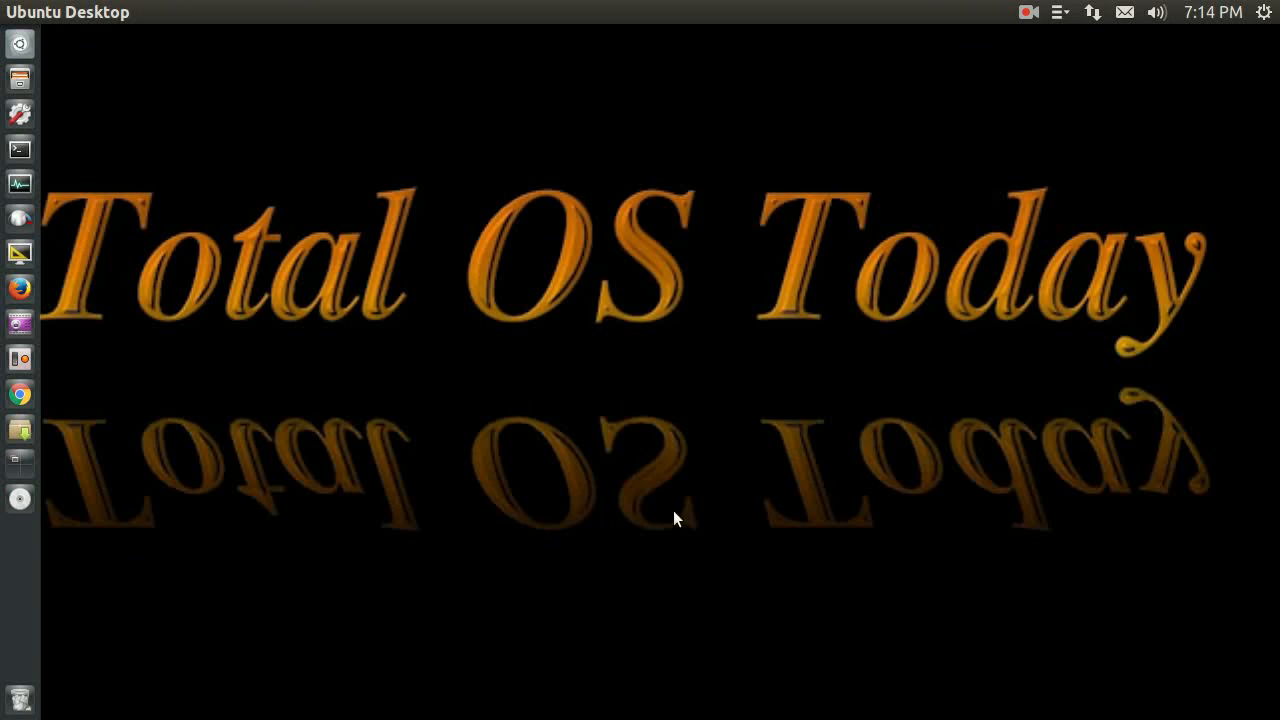
mouse_move(868, 387)
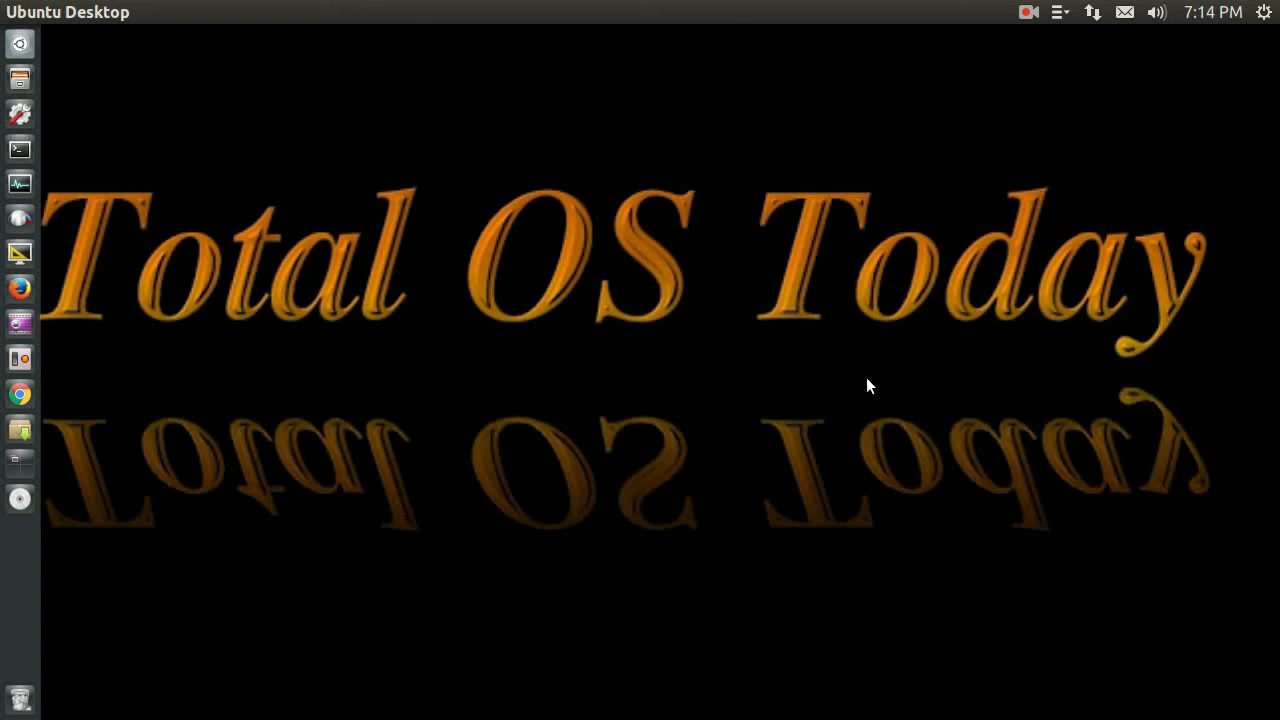
mouse_move(1031, 96)
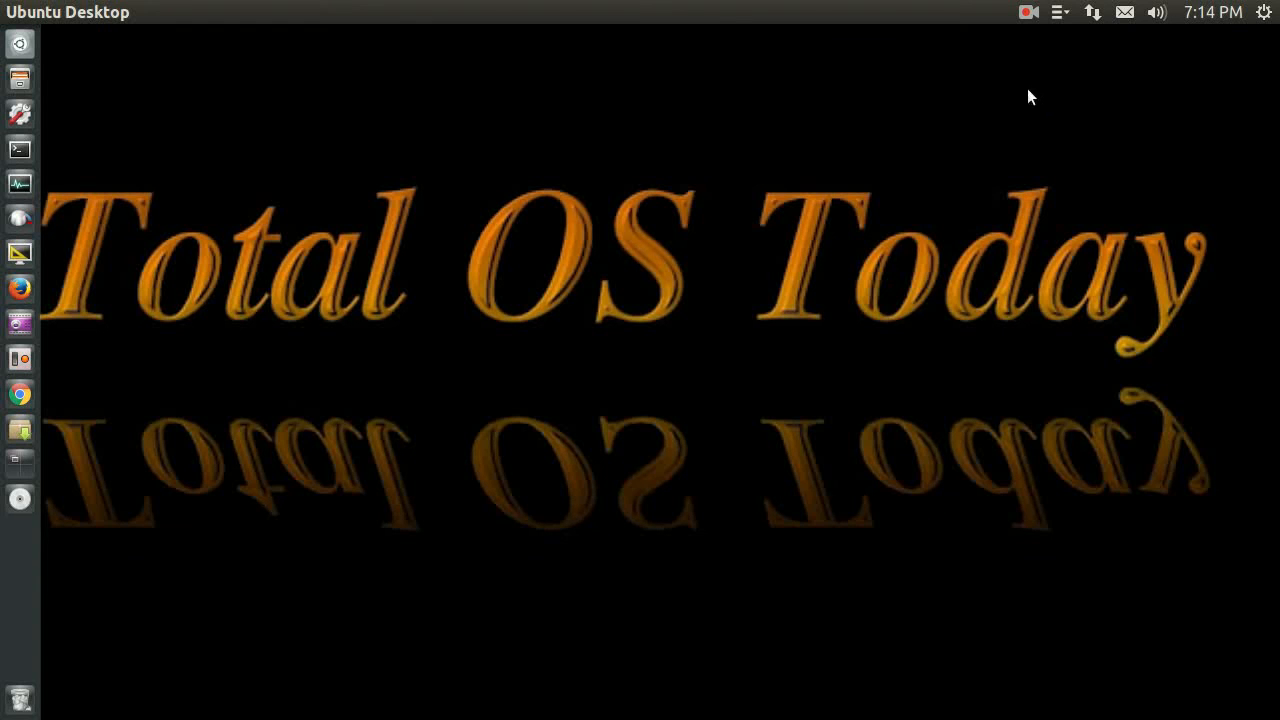